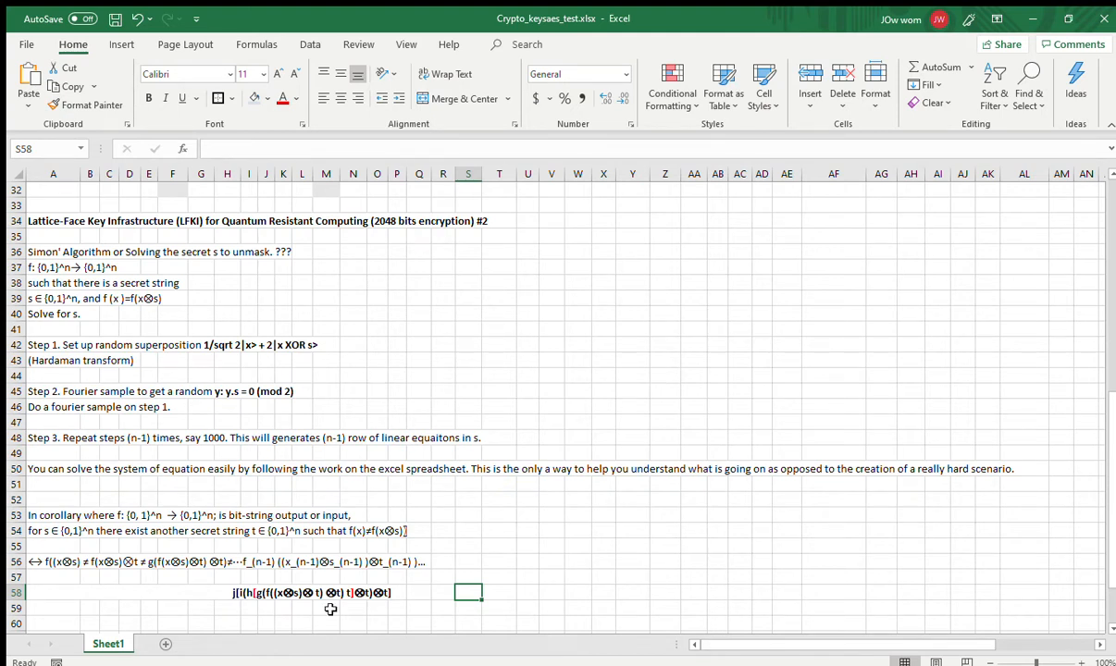
mouse_move(235, 601)
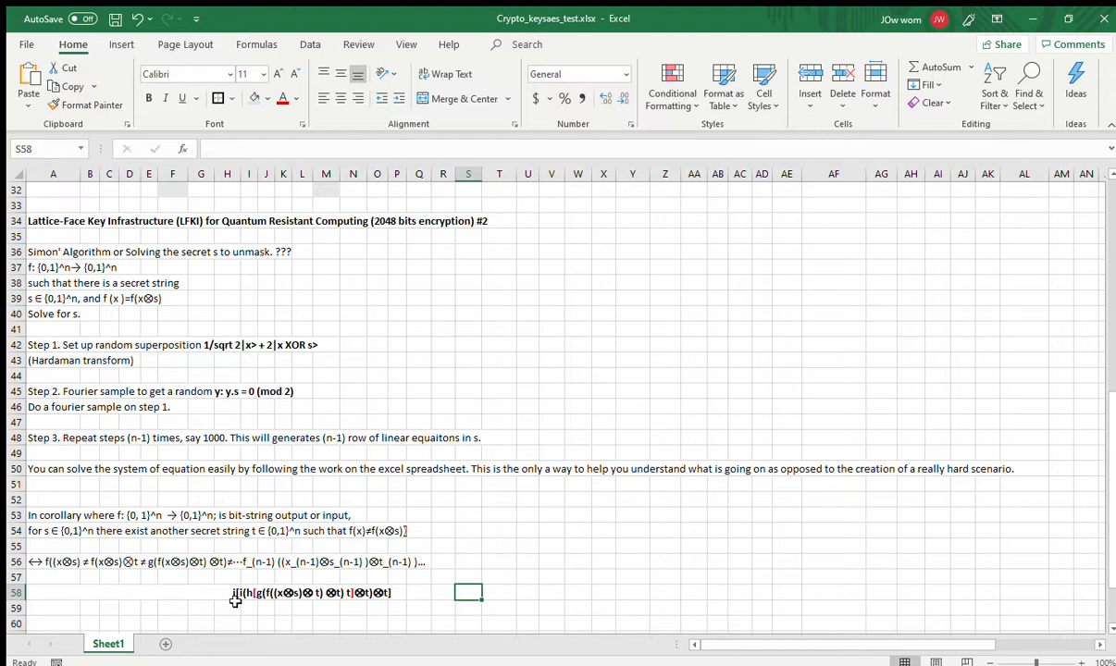
mouse_move(185, 533)
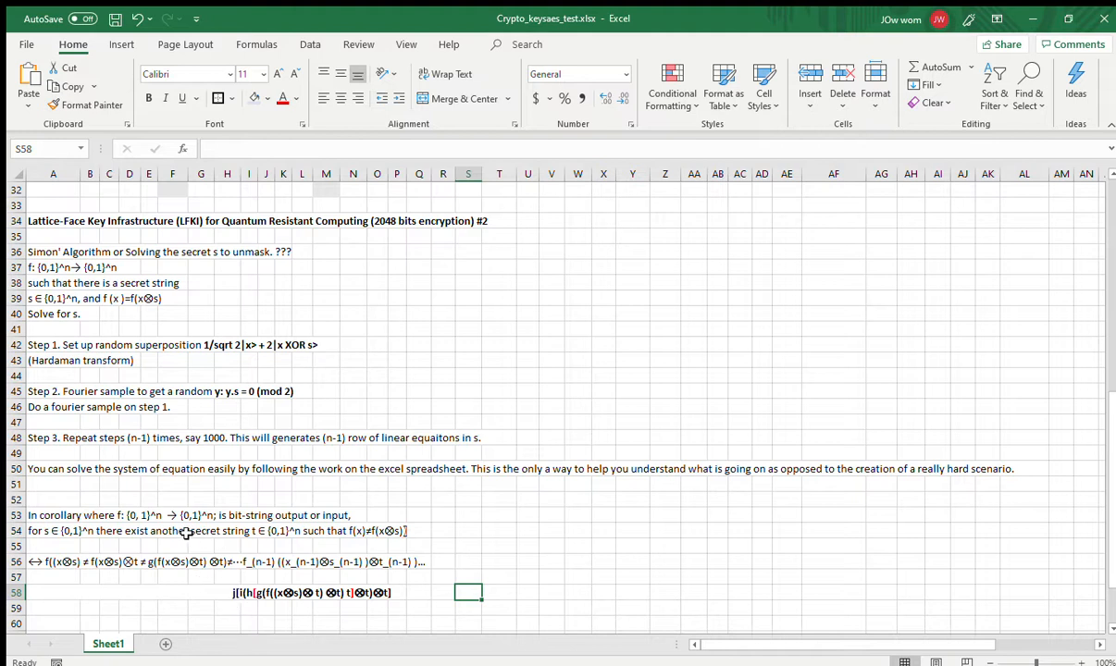
mouse_move(34, 348)
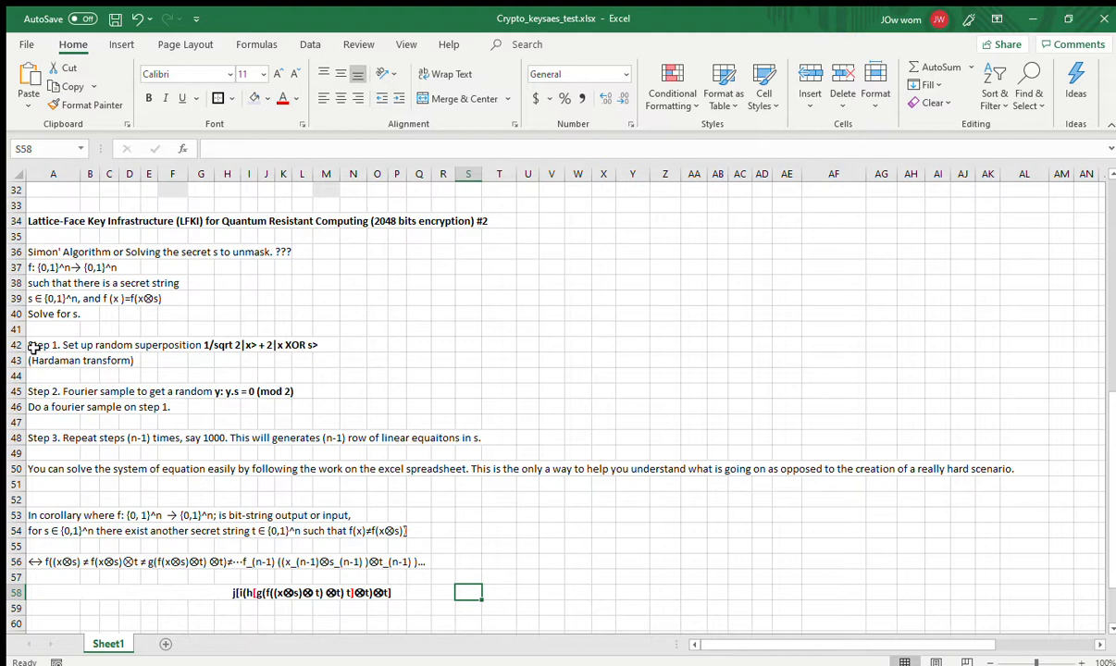
mouse_move(1100, 430)
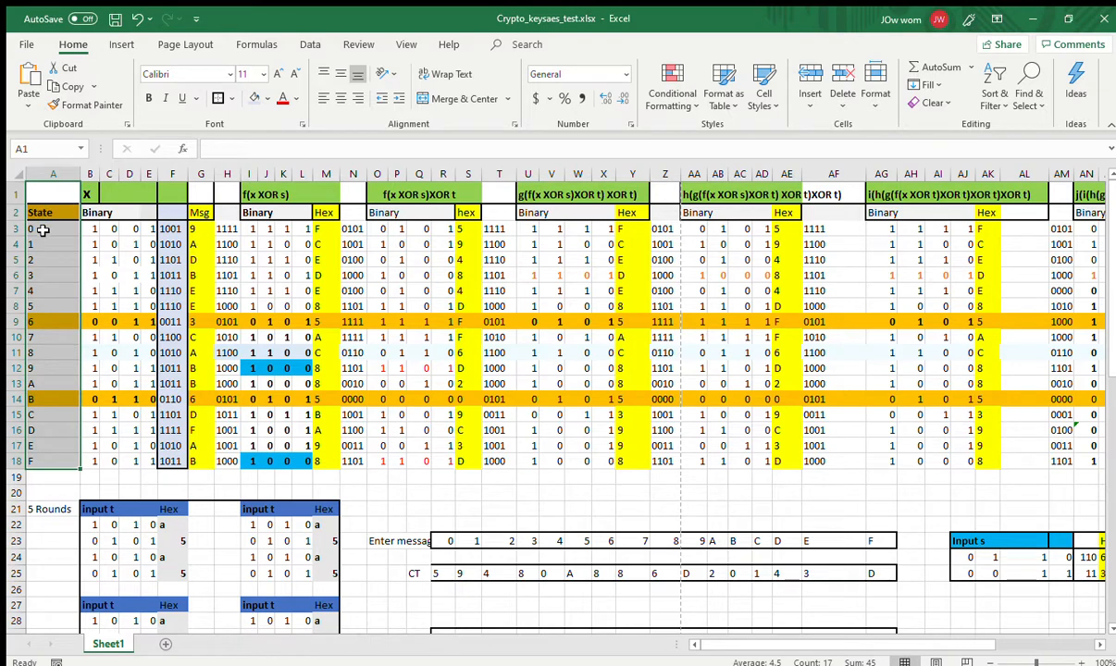
mouse_move(52, 253)
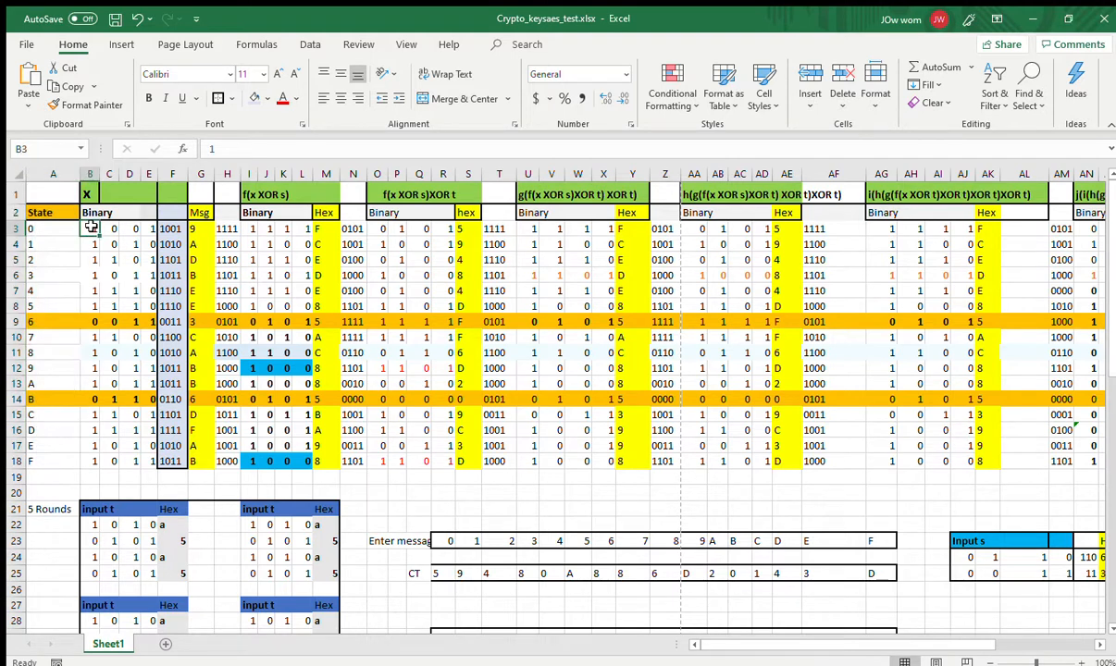
left_click_drag(88, 230, 148, 230)
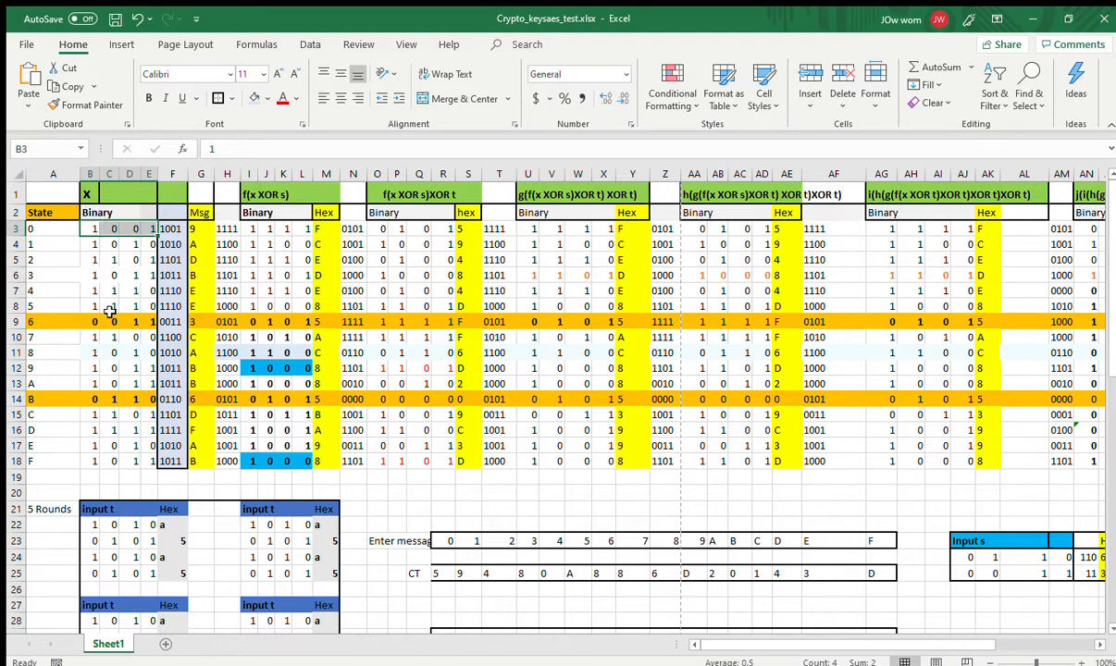
mouse_move(118, 465)
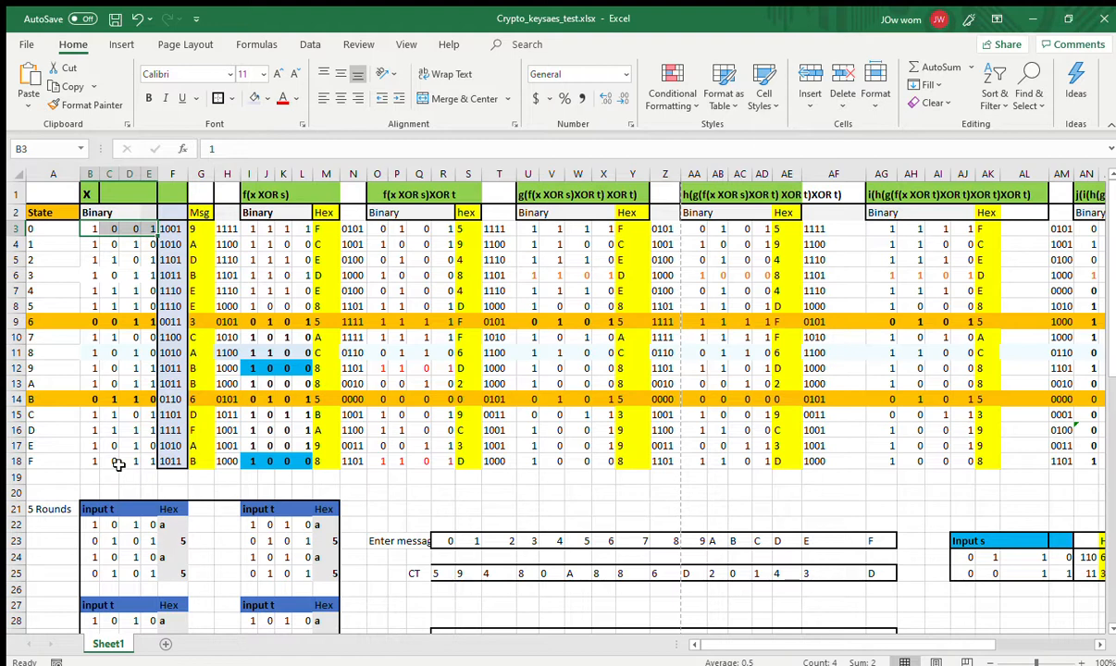
mouse_move(124, 300)
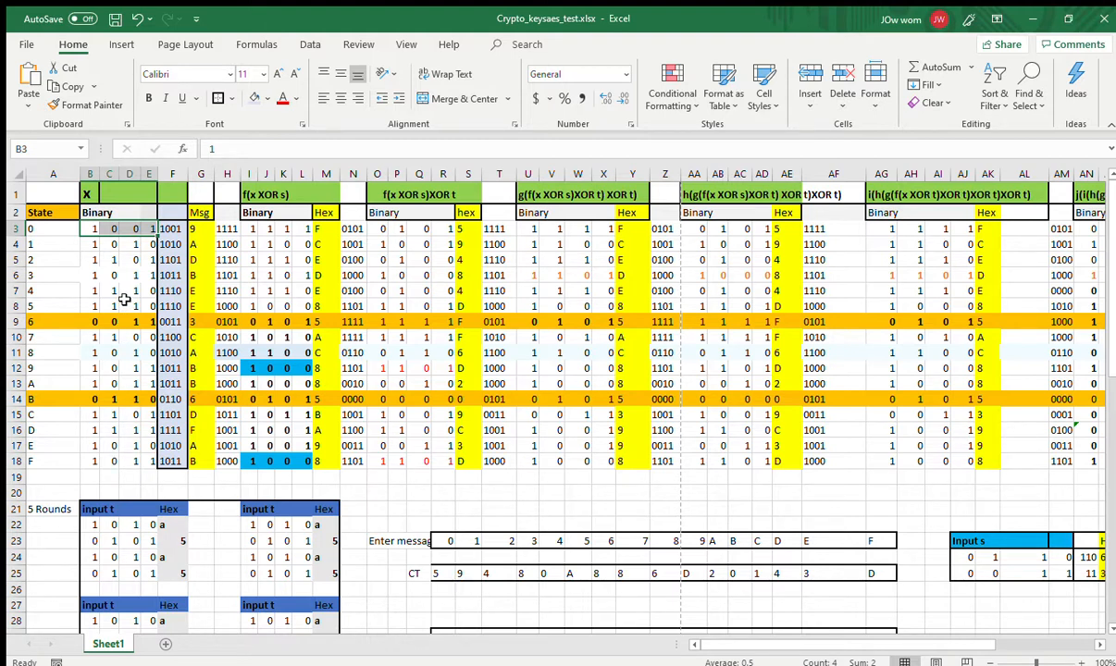
mouse_move(96, 400)
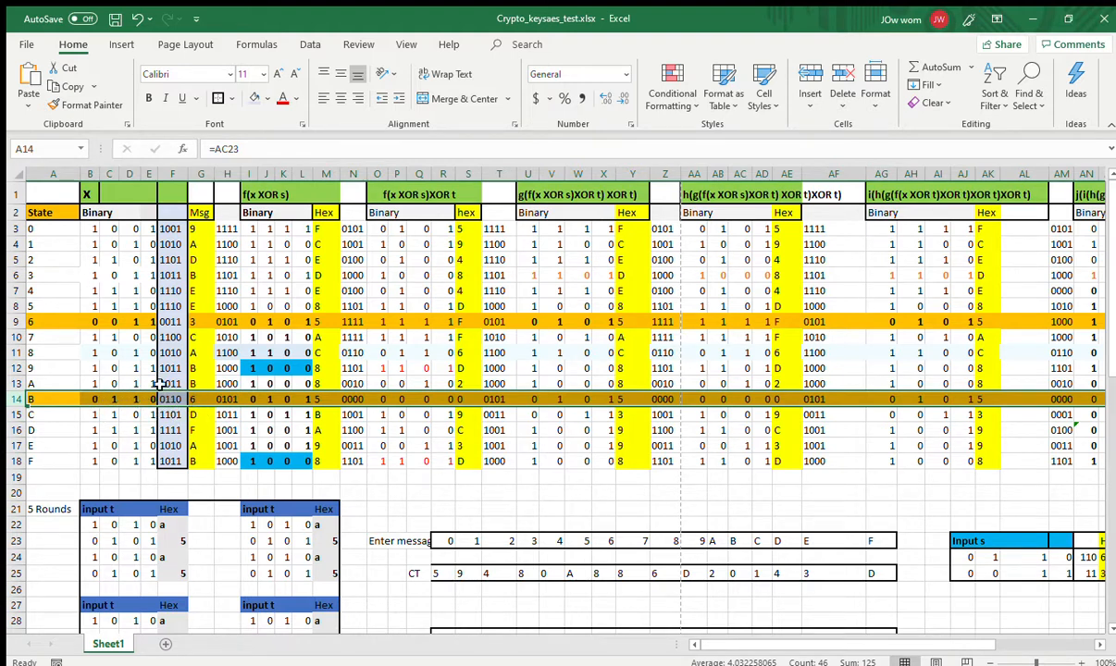
mouse_move(204, 329)
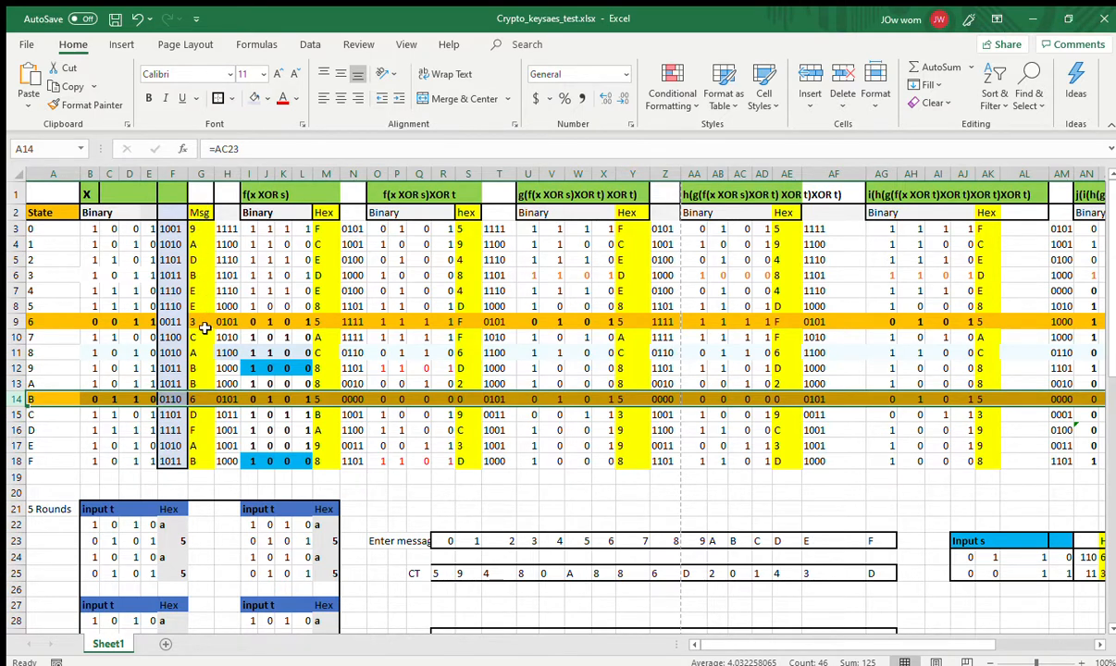
mouse_move(271, 204)
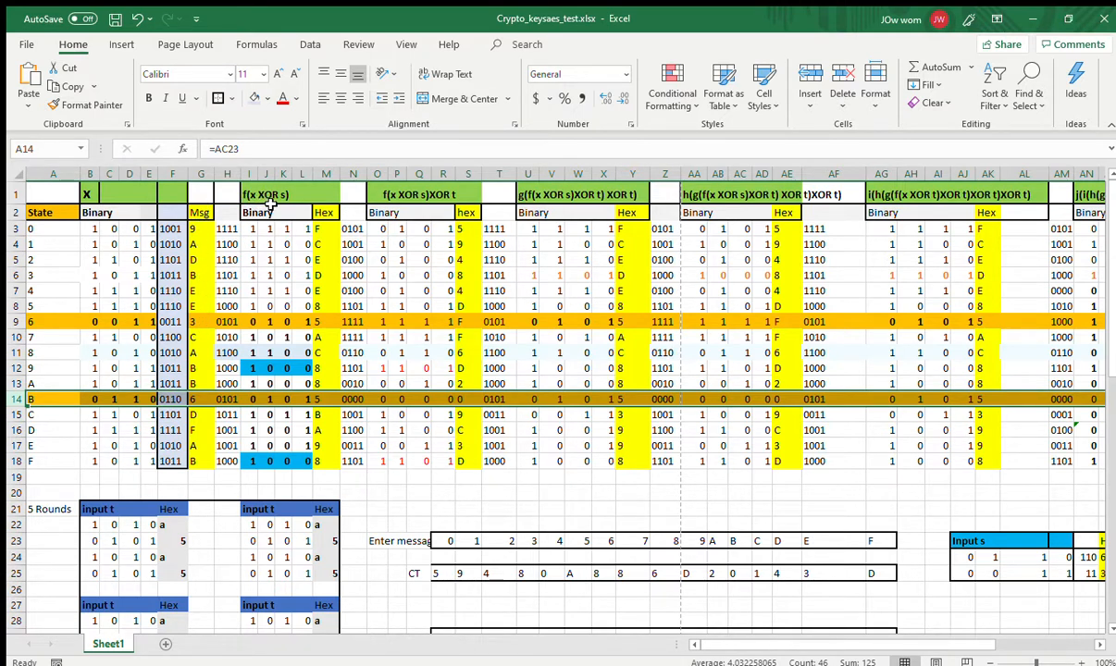
mouse_move(239, 361)
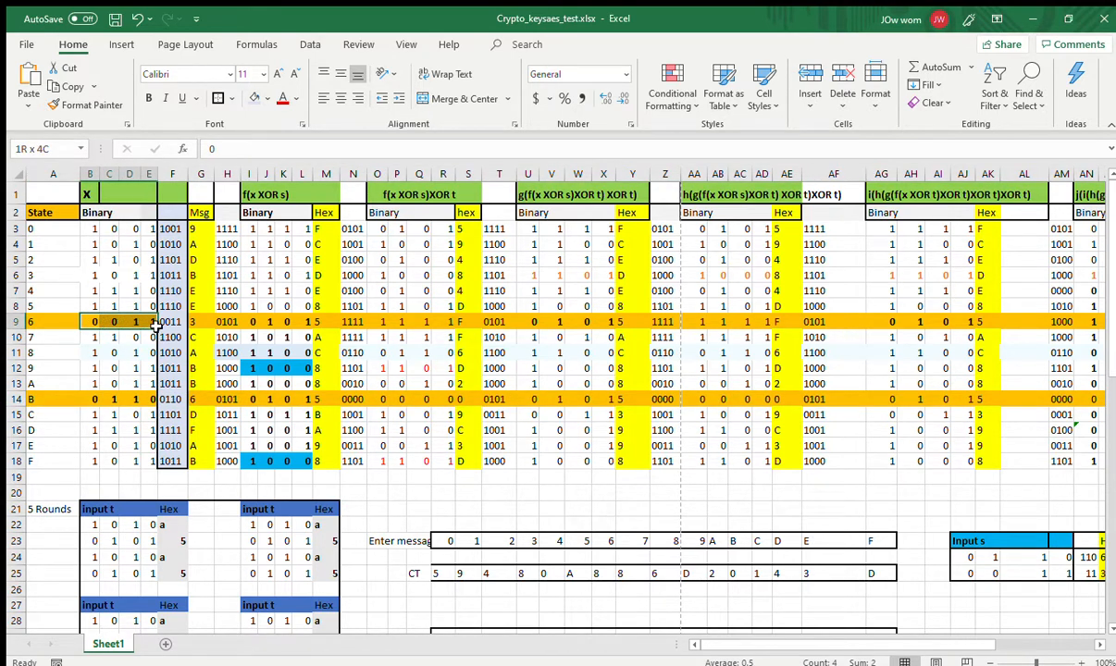
left_click(248, 322)
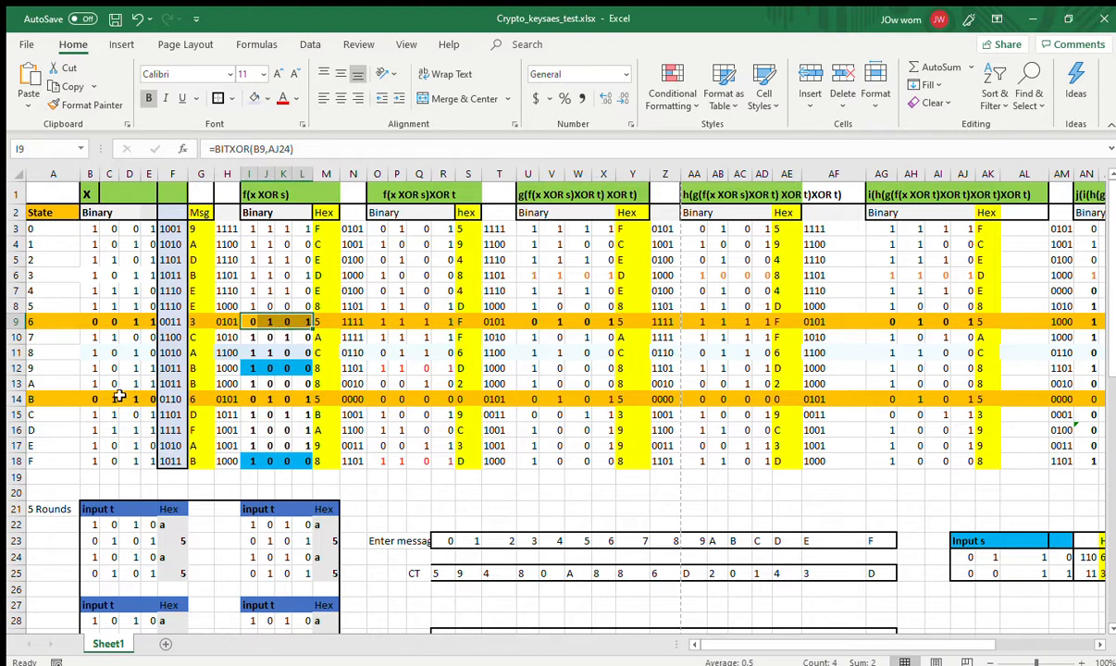
left_click(89, 400)
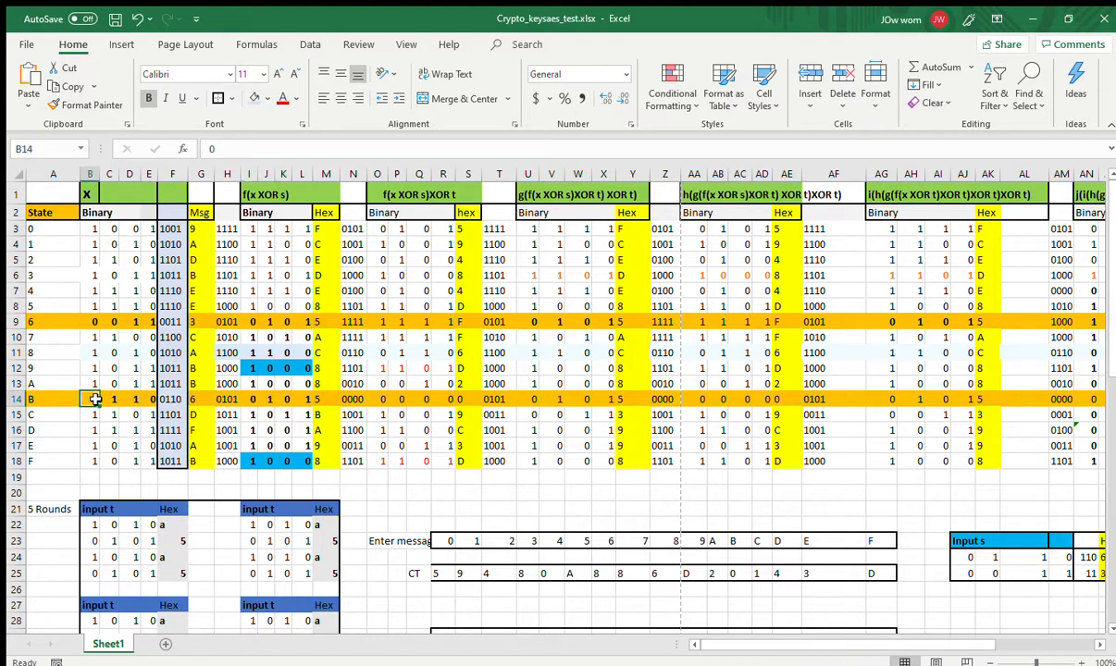
left_click_drag(89, 400, 130, 400)
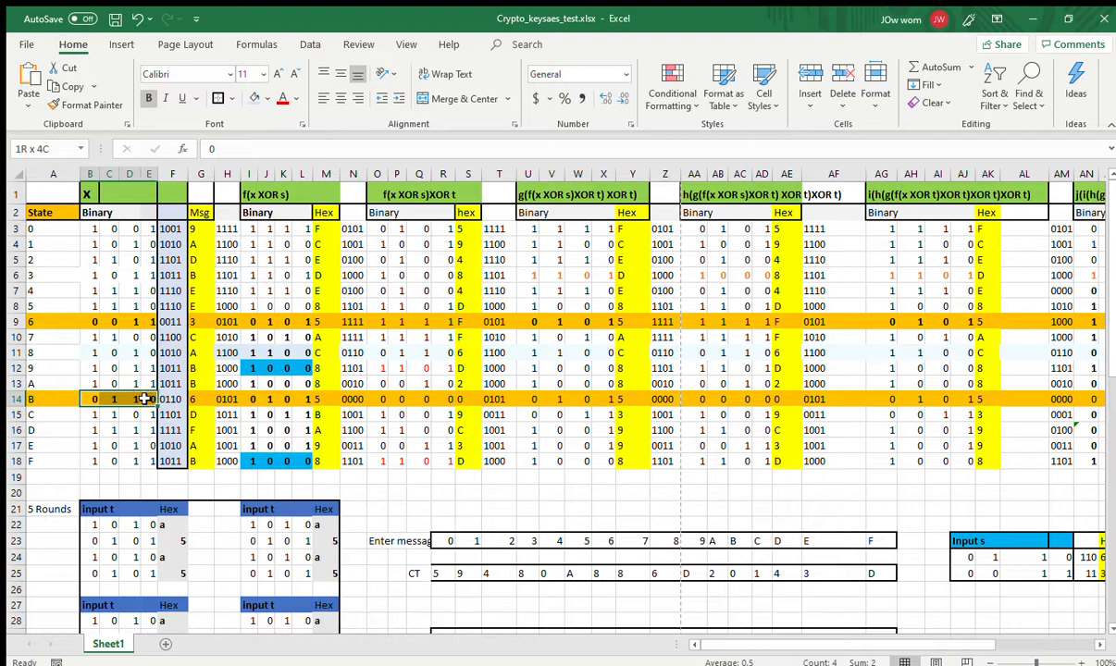
left_click(248, 400)
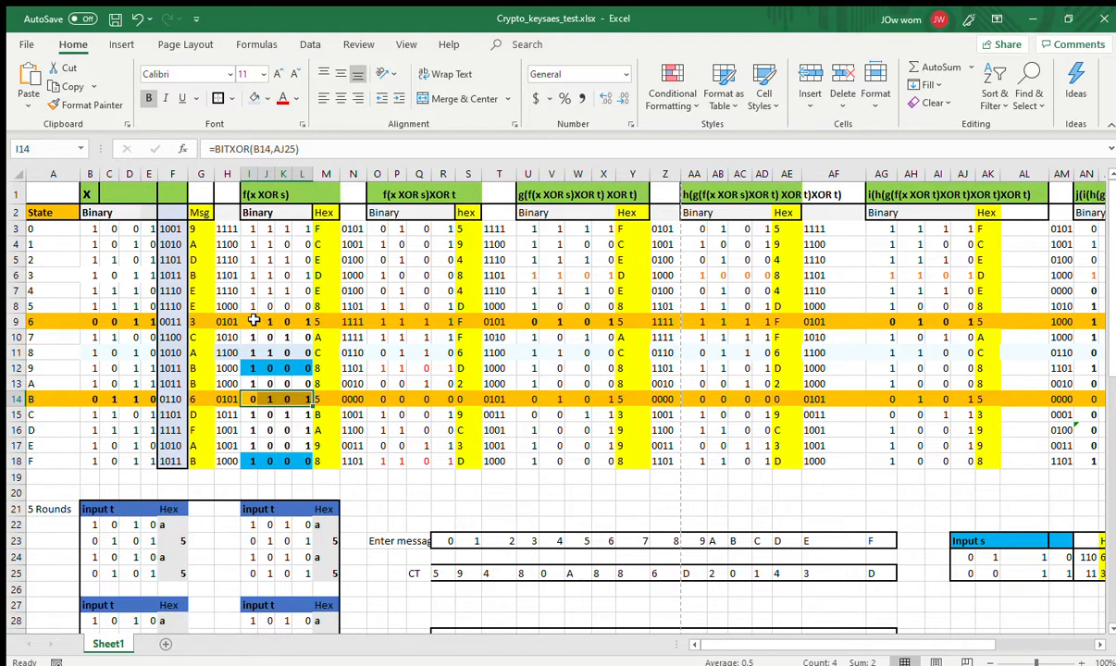
left_click(267, 322)
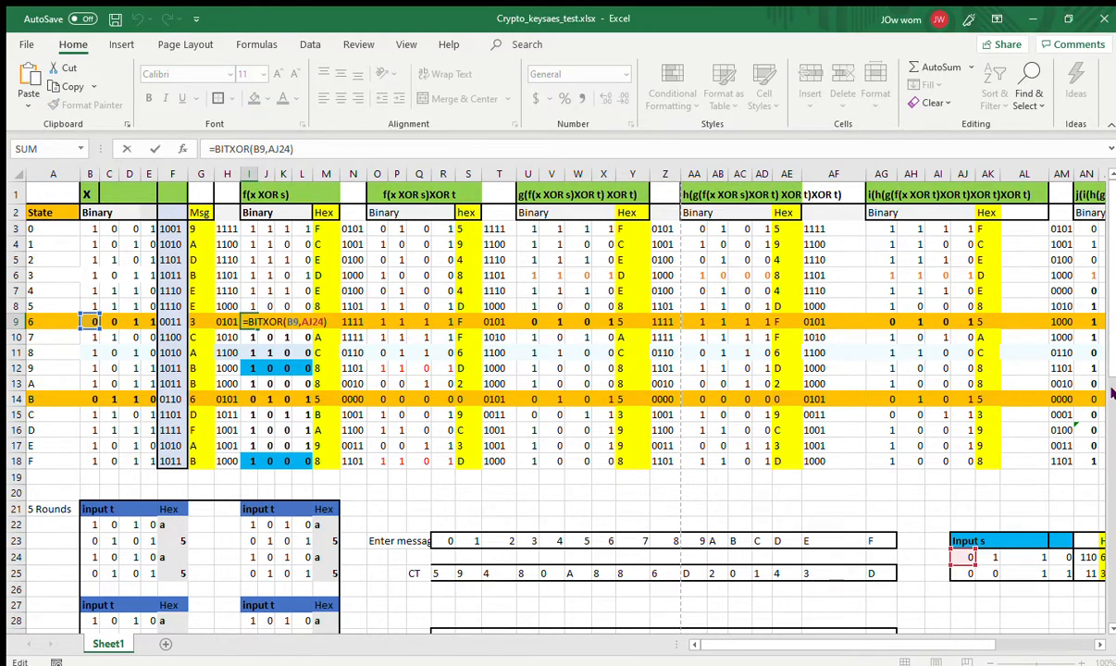
scroll("down", 3)
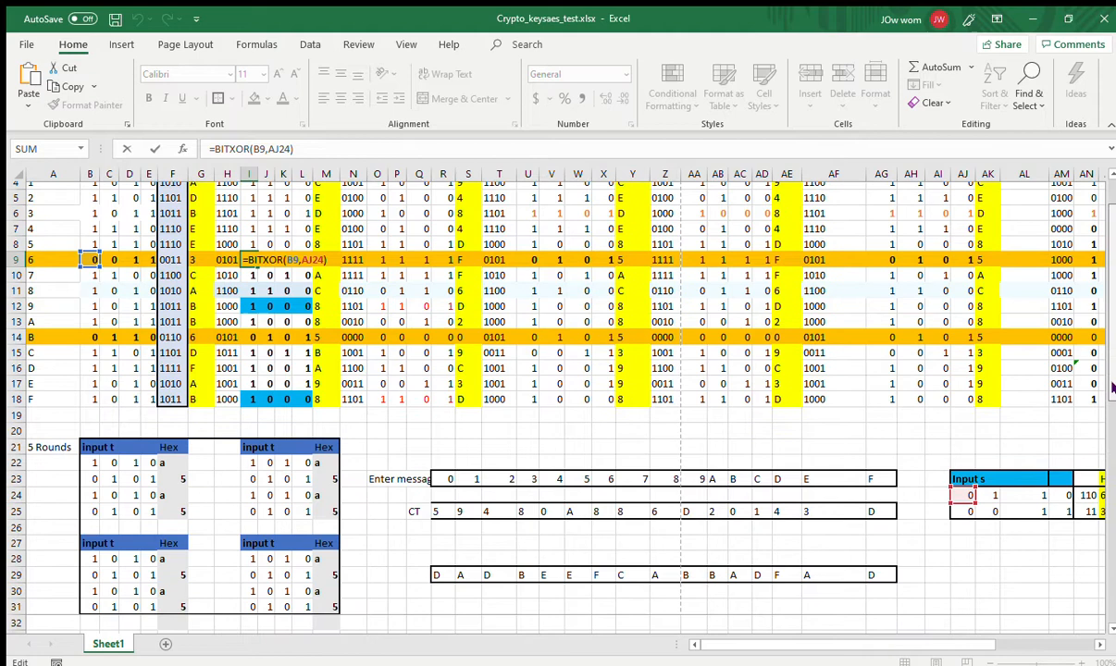
scroll("down", 3)
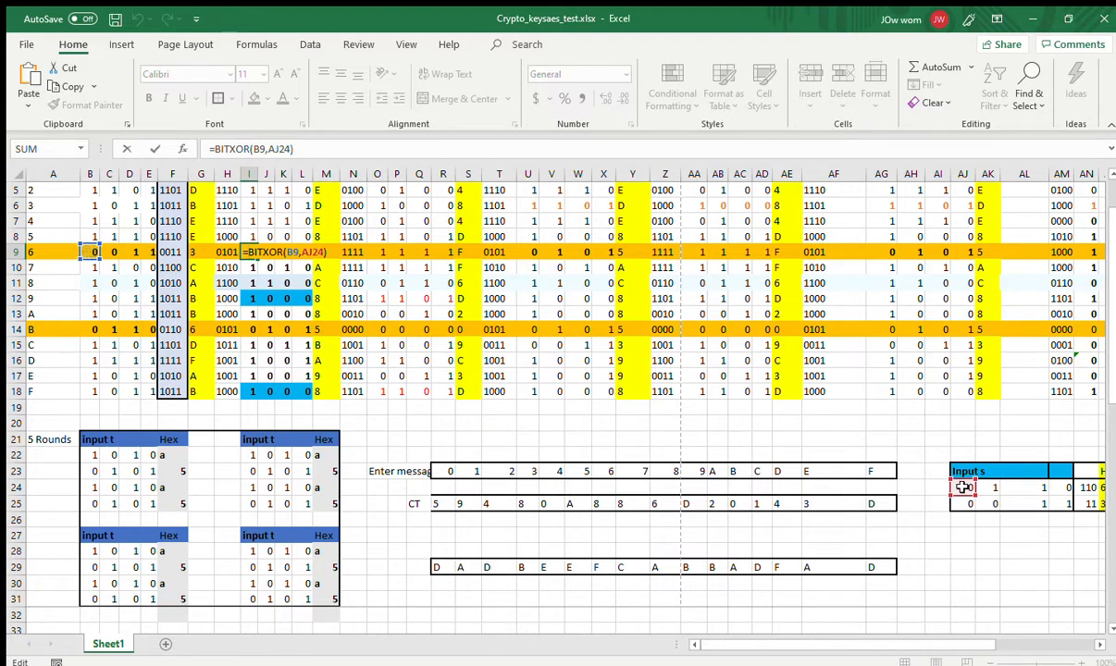
scroll("right", 3)
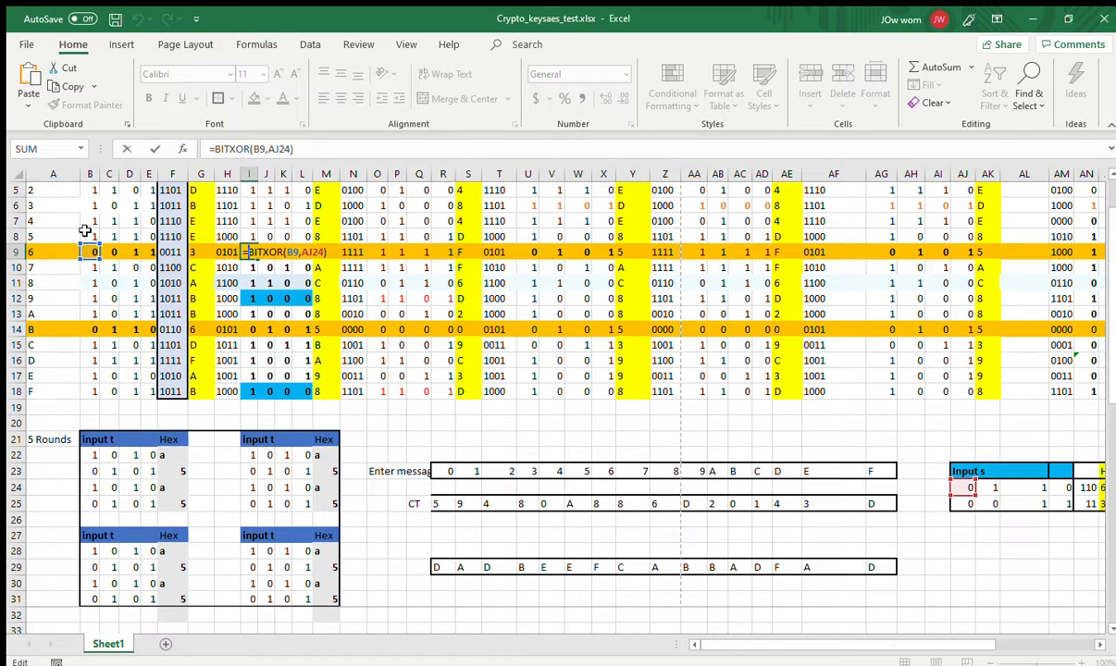
mouse_move(88, 263)
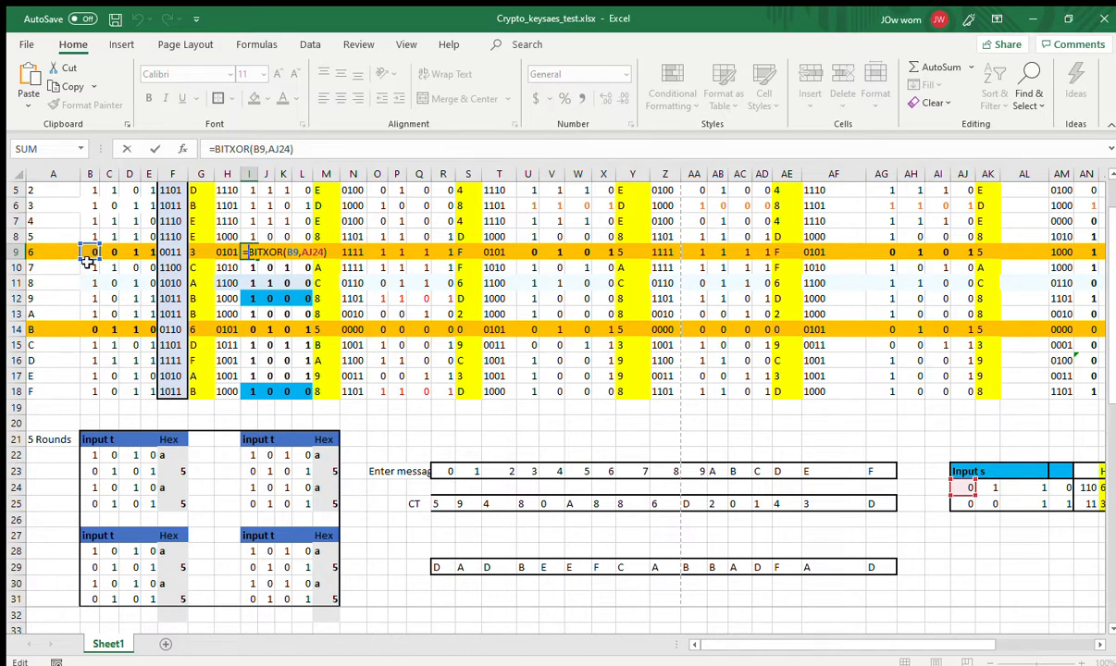
mouse_move(67, 267)
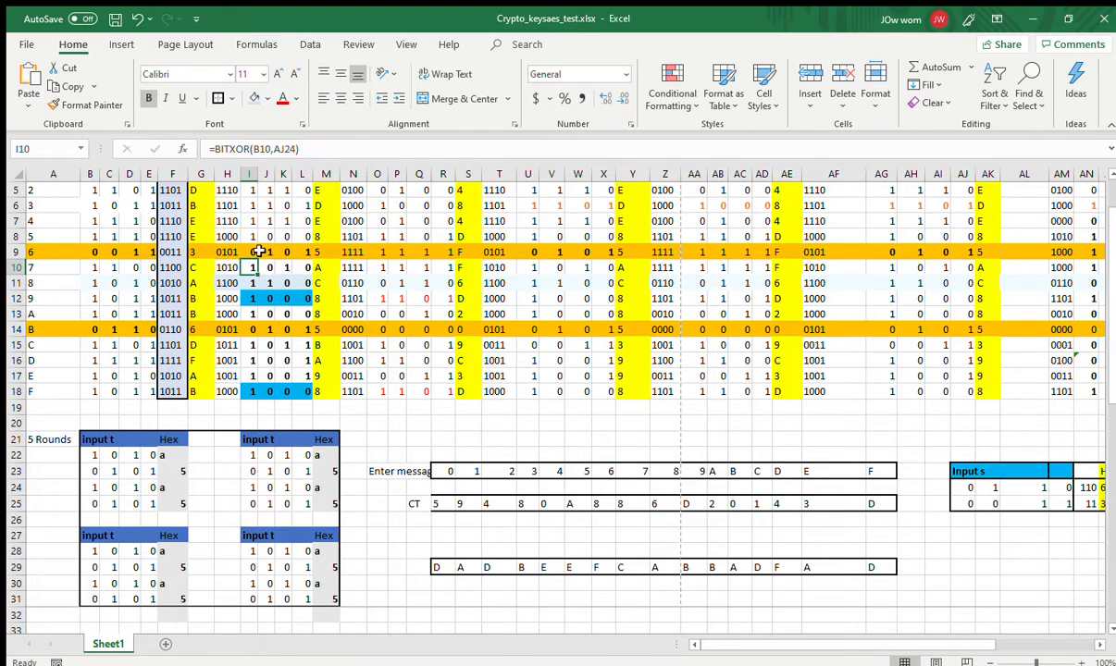
left_click(267, 252)
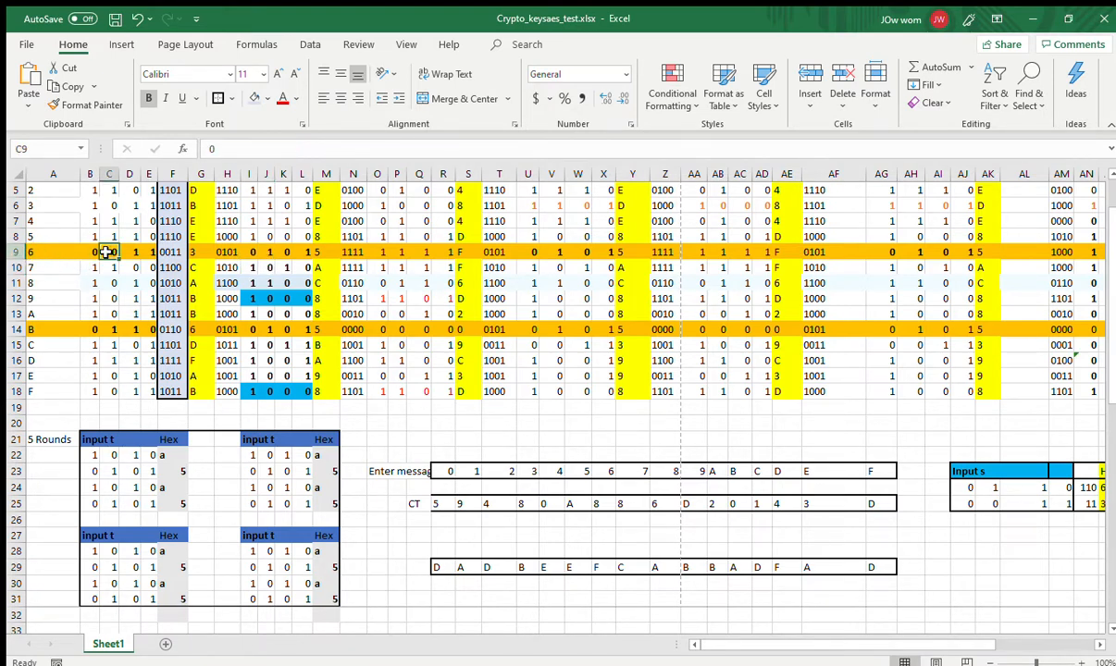
left_click(89, 251)
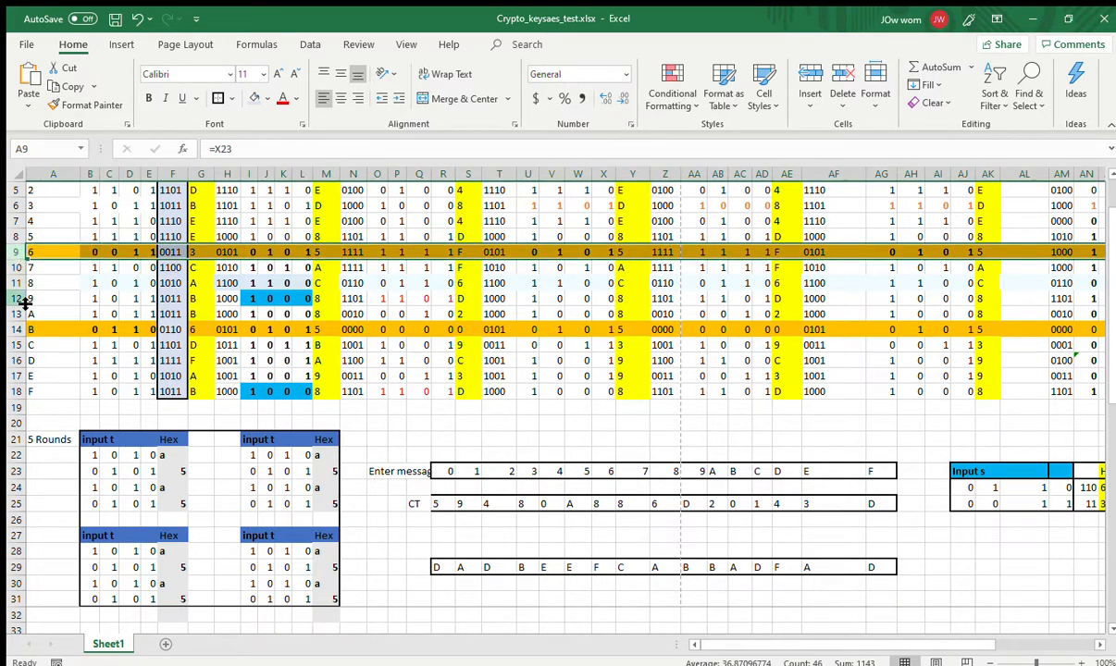
left_click(29, 329)
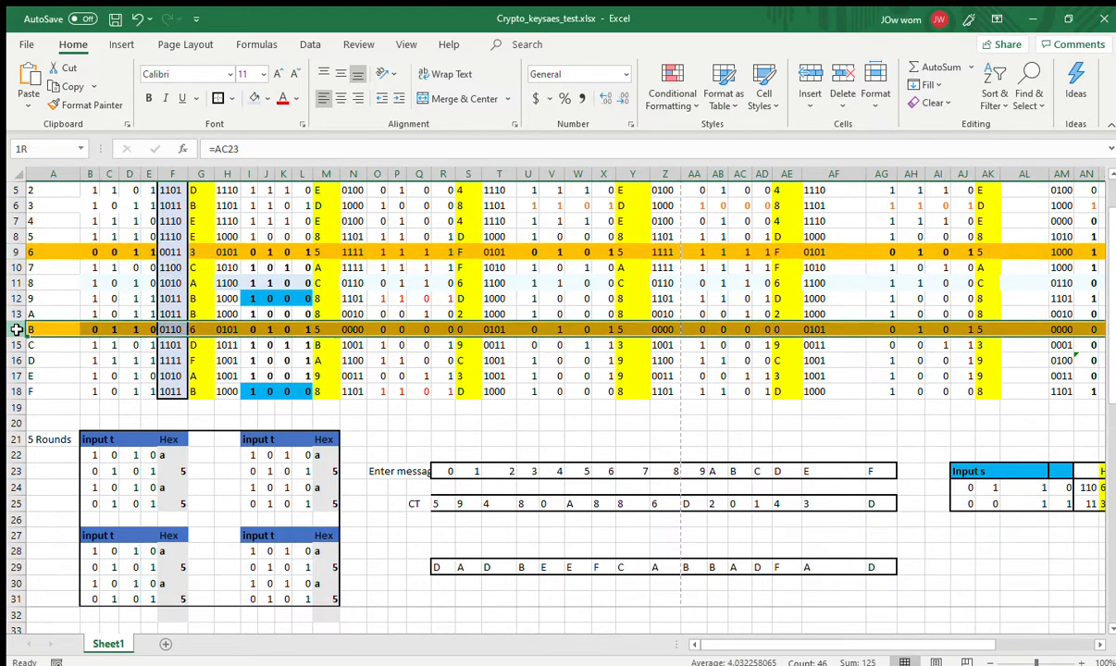
left_click(52, 189)
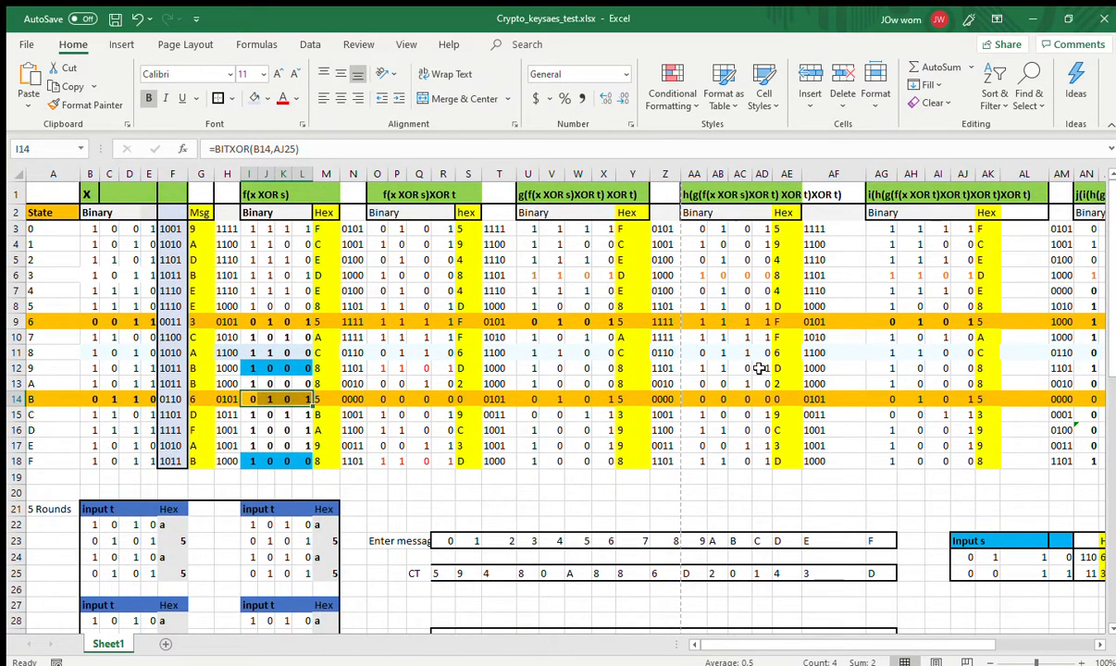
mouse_move(262, 322)
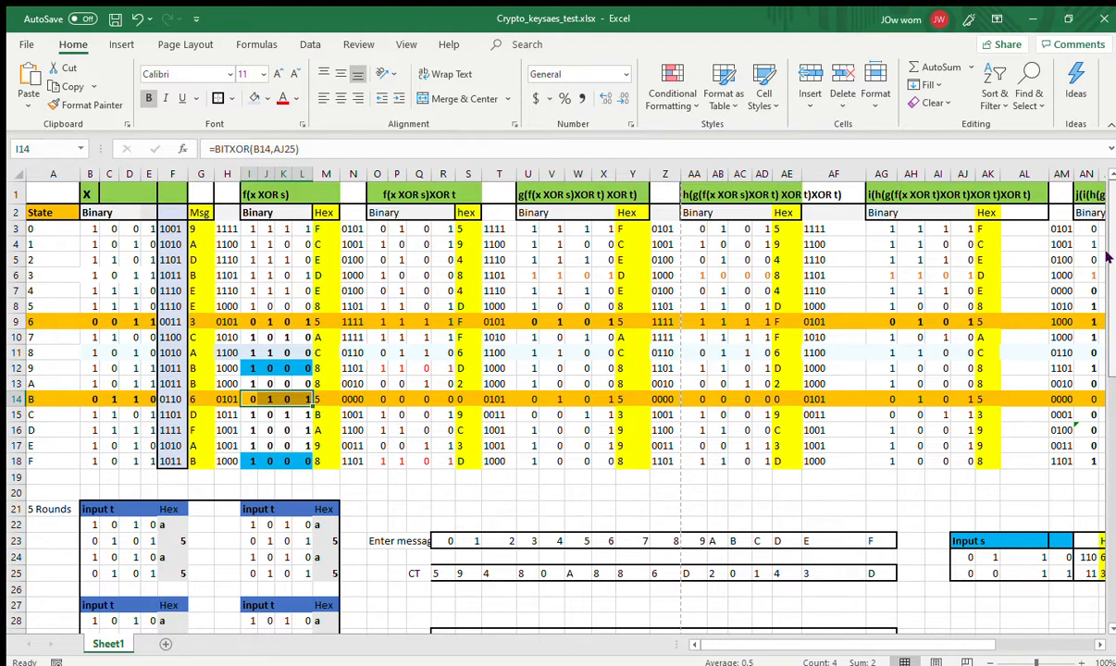
scroll("down", 3)
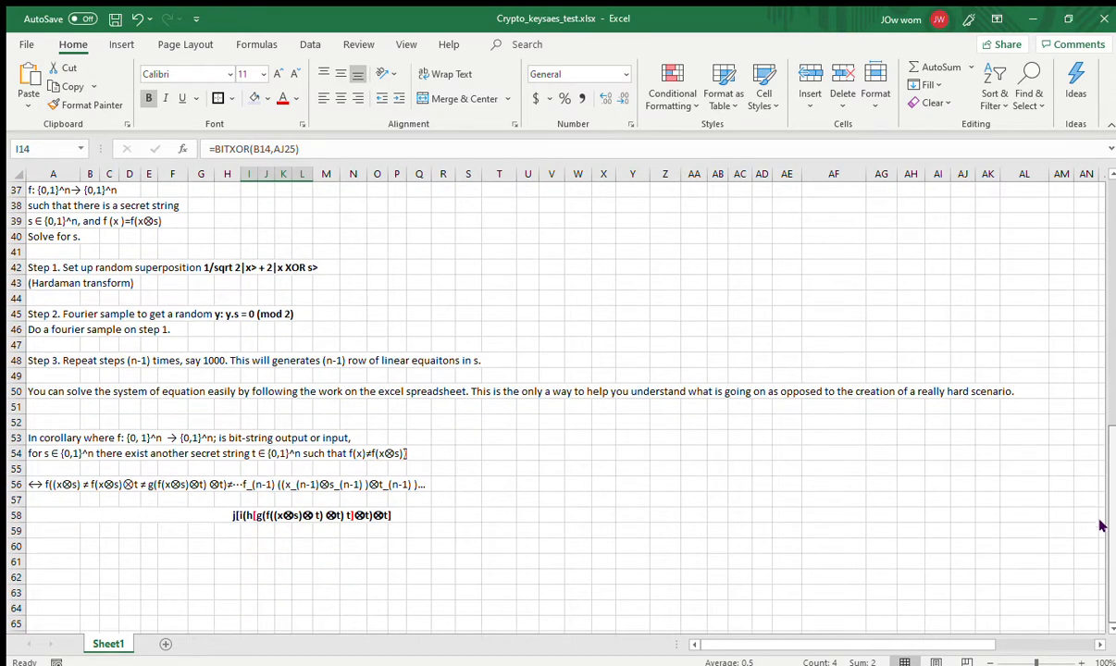
mouse_move(374, 365)
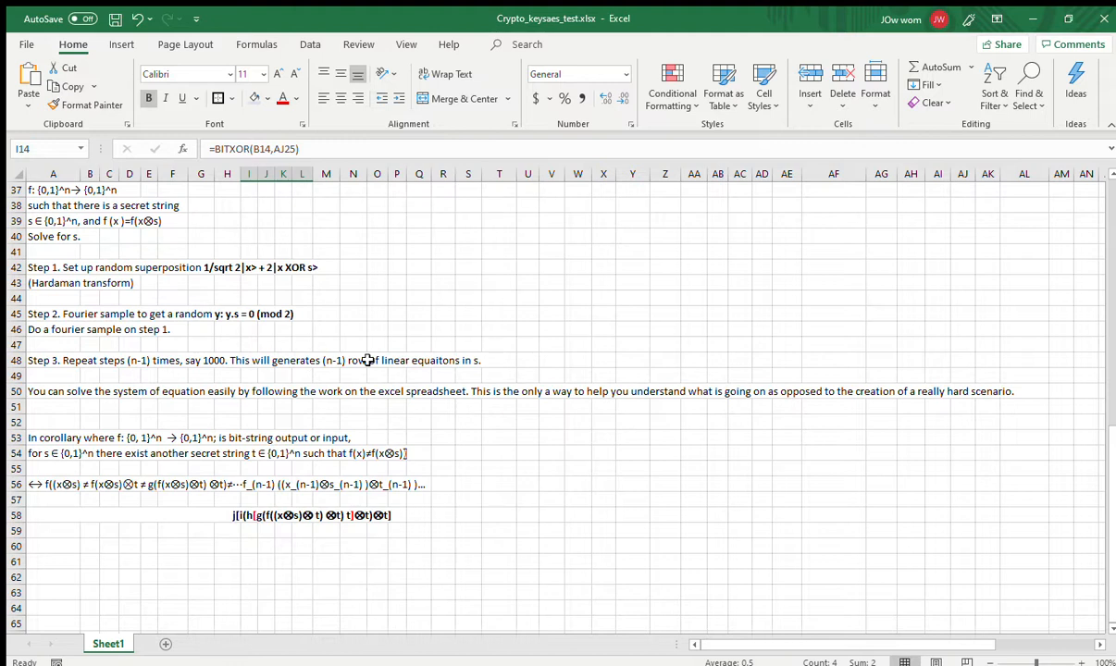
mouse_move(359, 330)
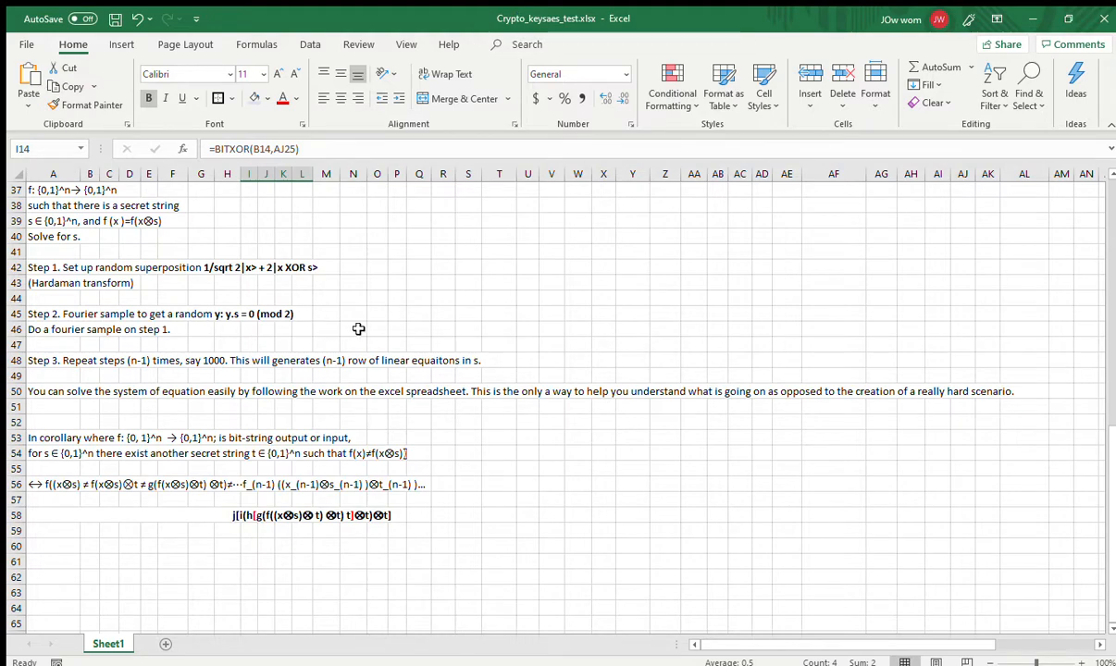
mouse_move(1111, 453)
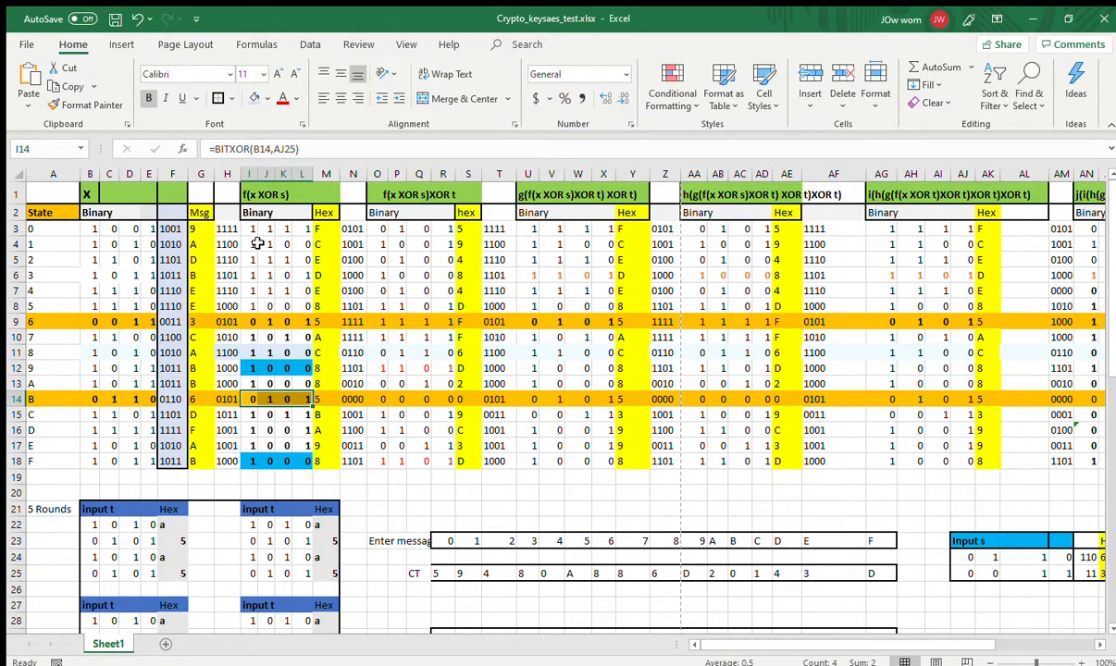
mouse_move(268, 229)
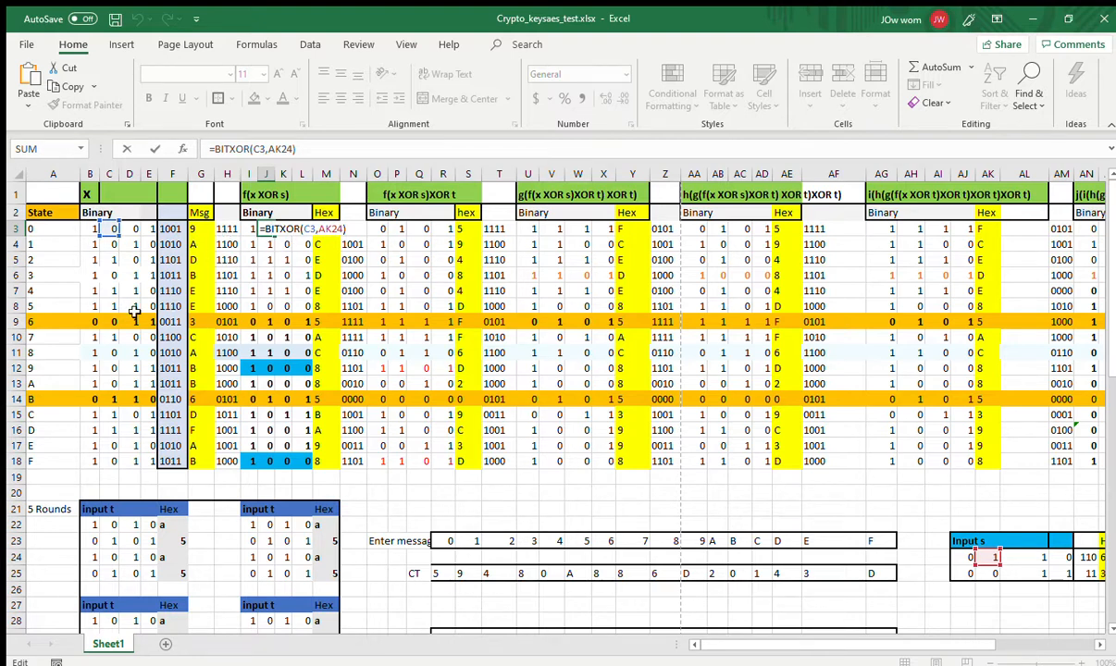
mouse_move(268, 315)
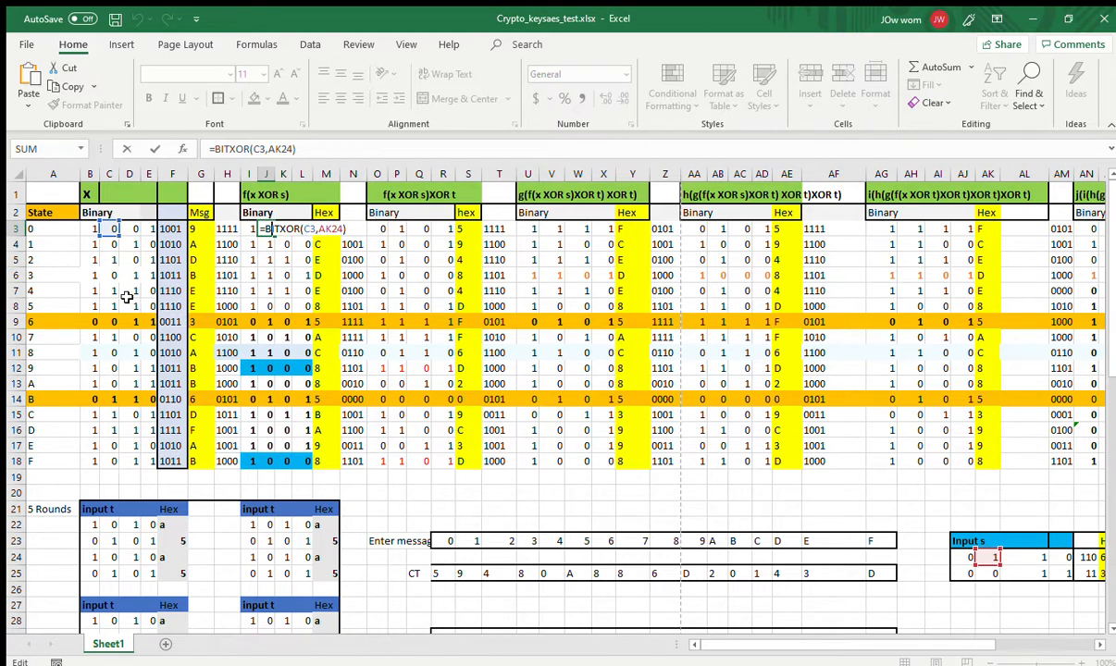
mouse_move(50, 352)
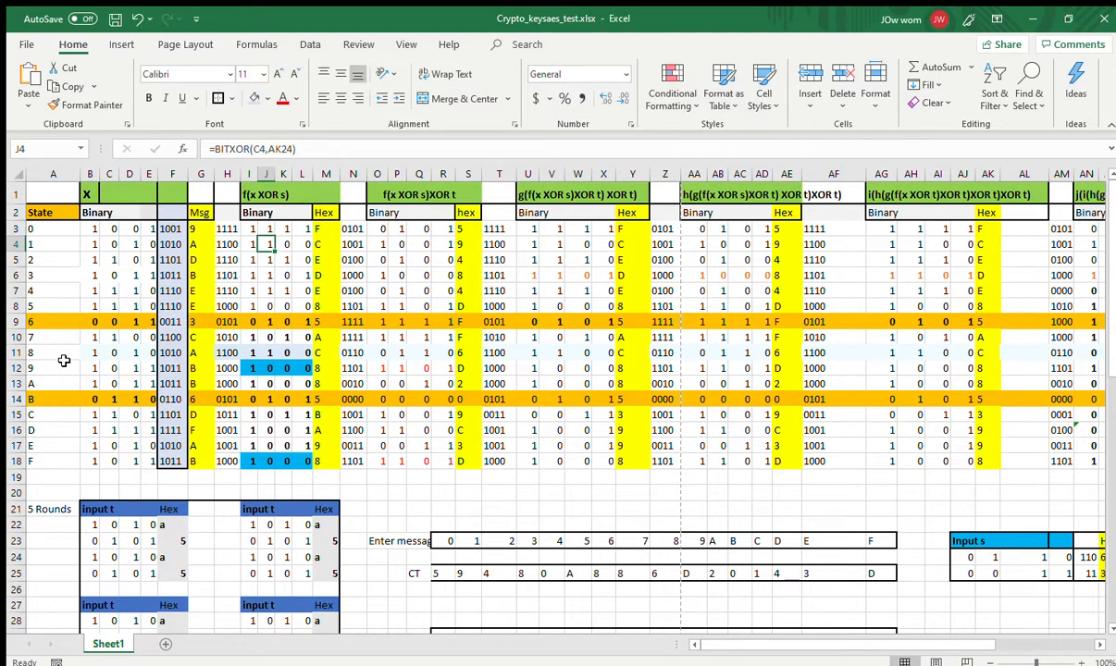
mouse_move(268, 225)
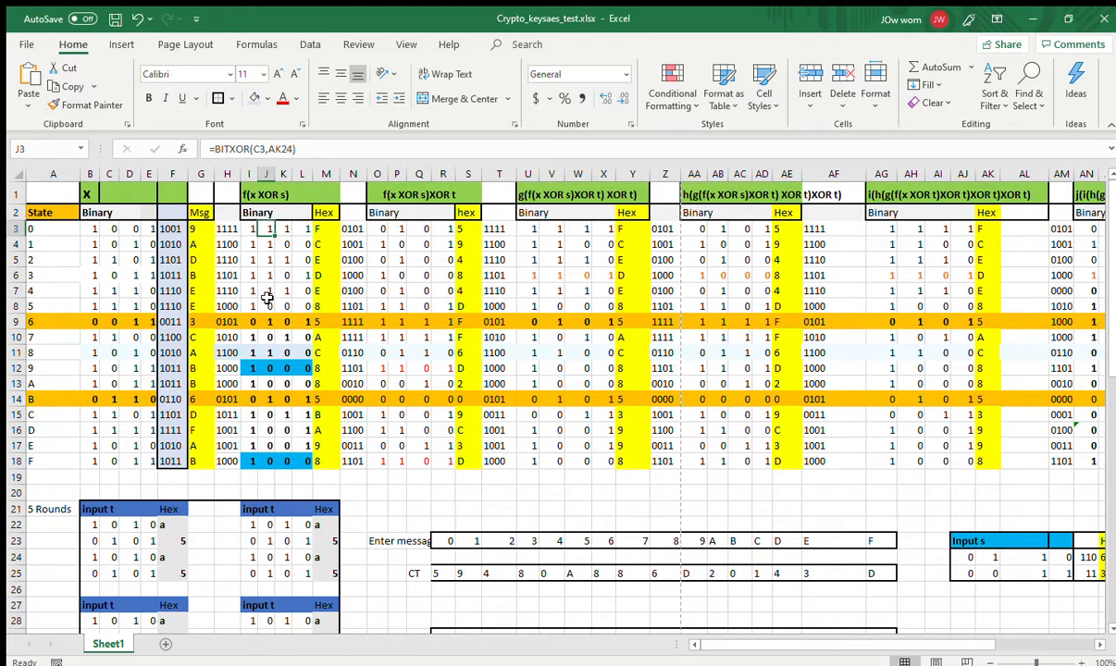
mouse_move(322, 548)
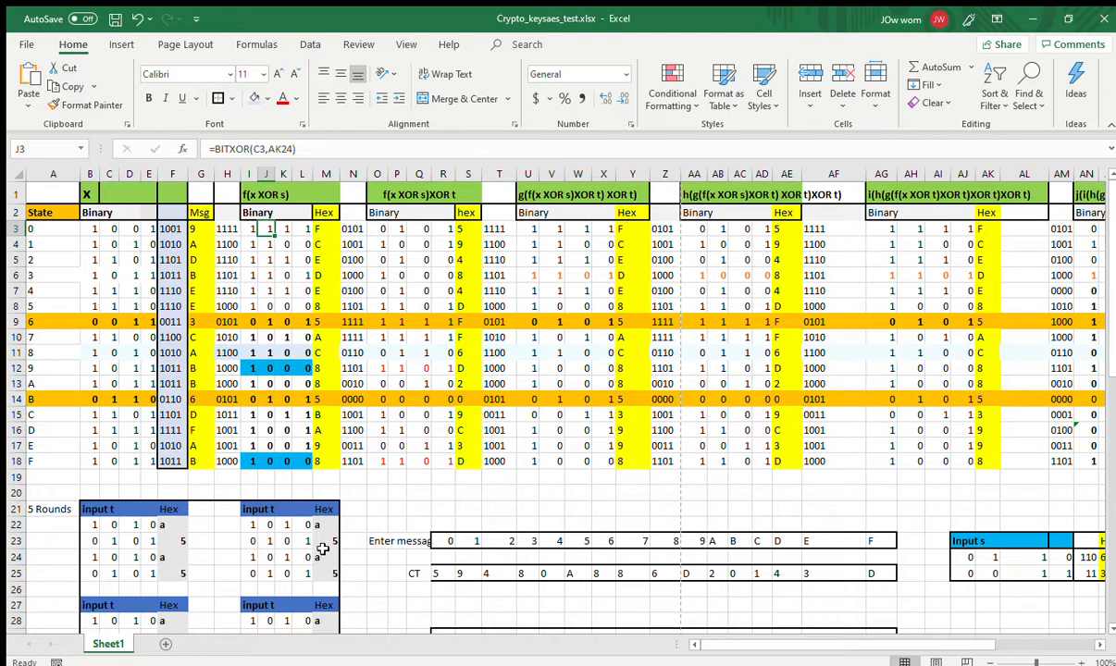
mouse_move(992, 557)
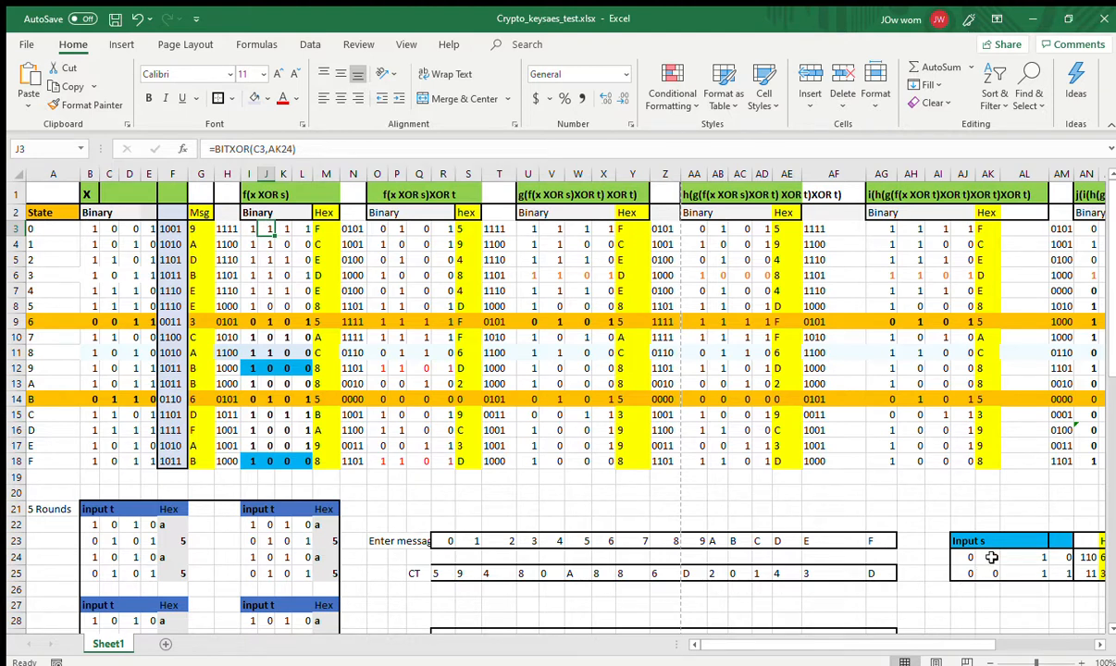
mouse_move(711, 573)
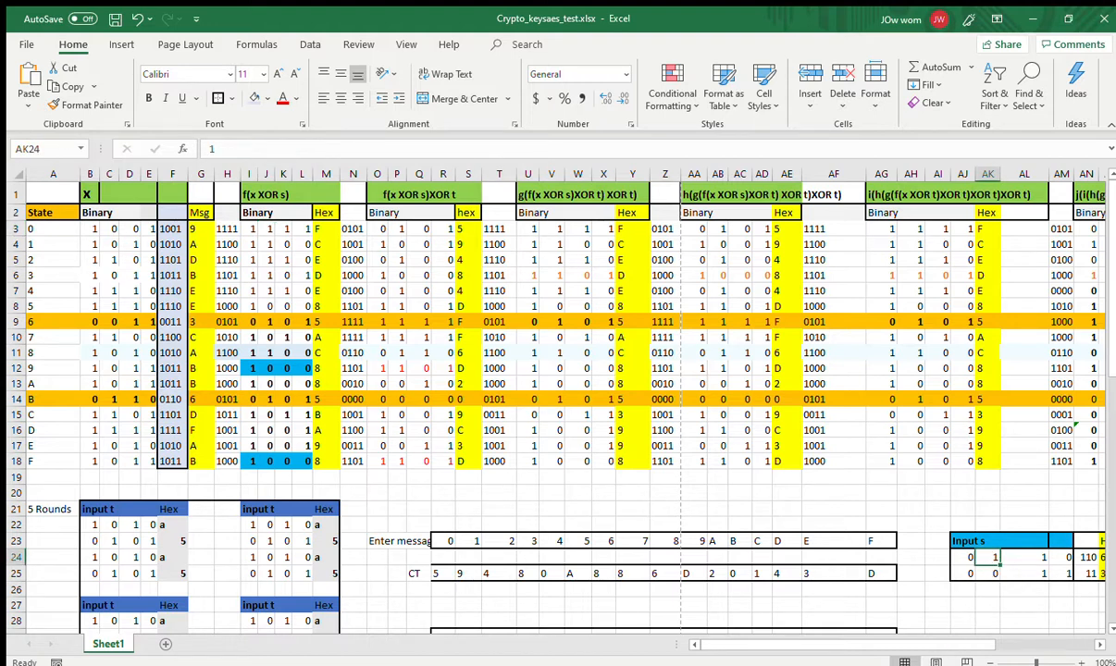
mouse_move(507, 648)
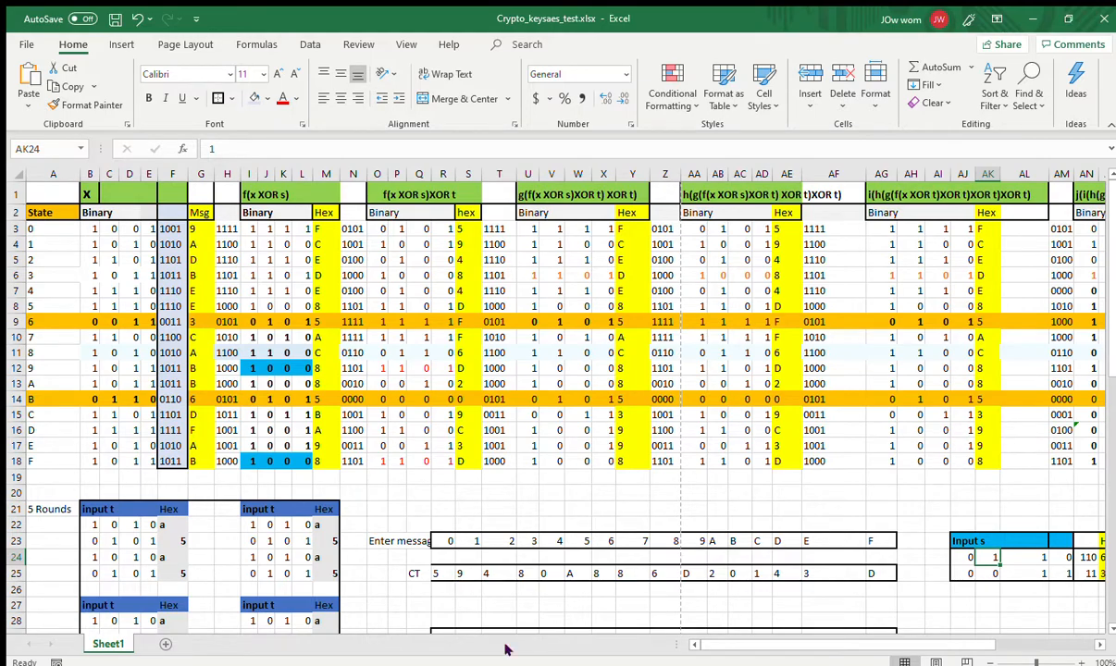
mouse_move(1110, 337)
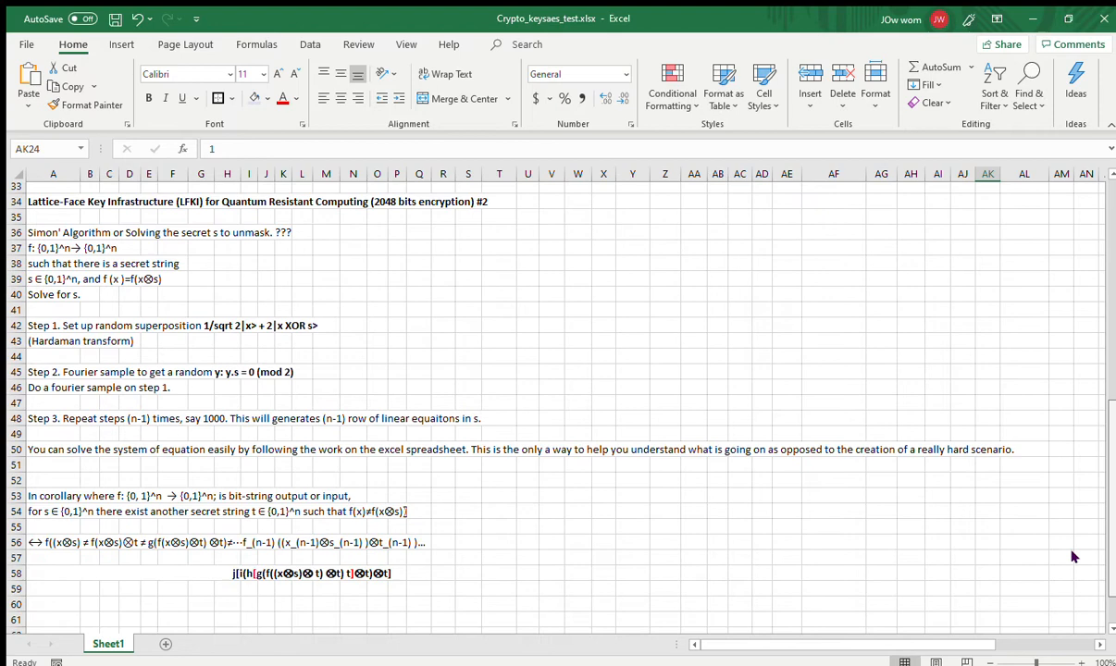
scroll("down", 3)
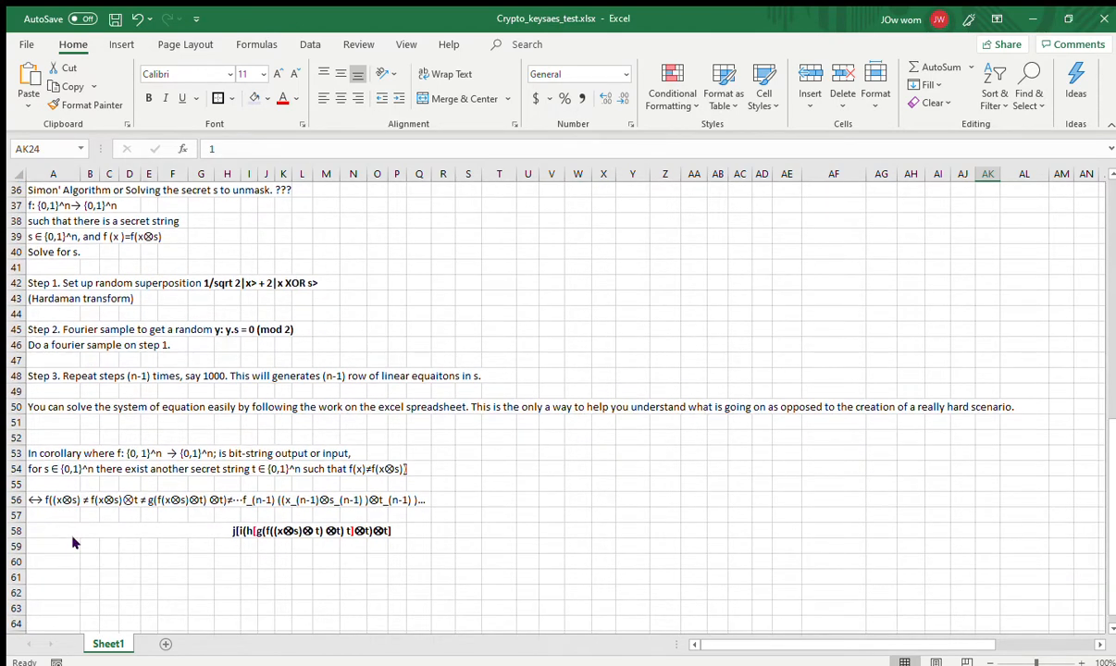
mouse_move(100, 551)
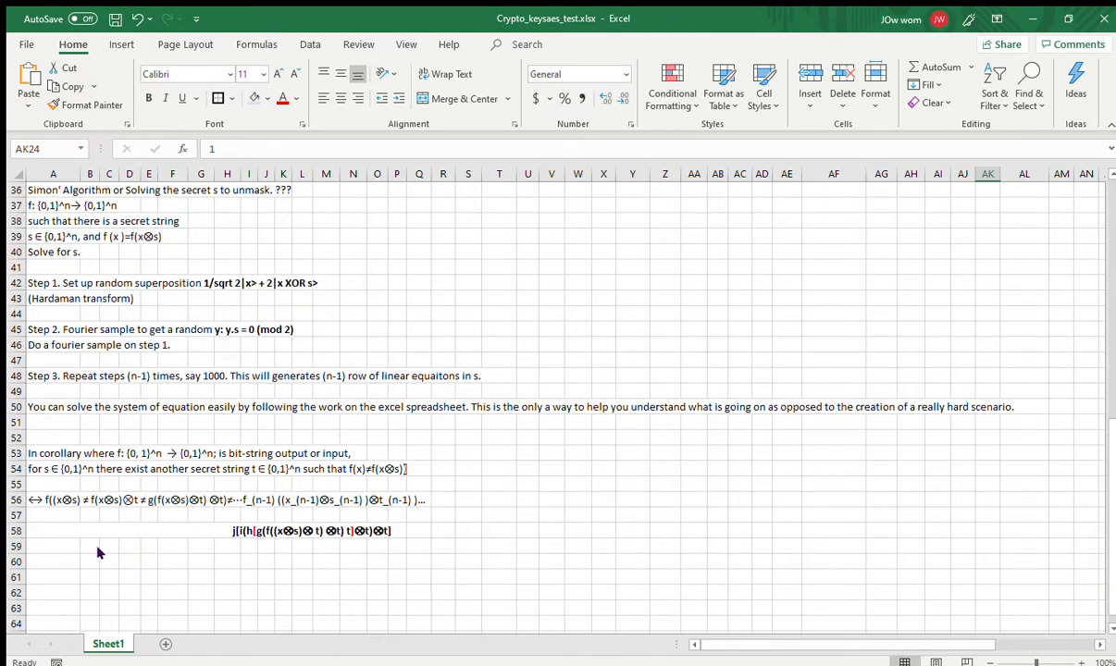
mouse_move(59, 541)
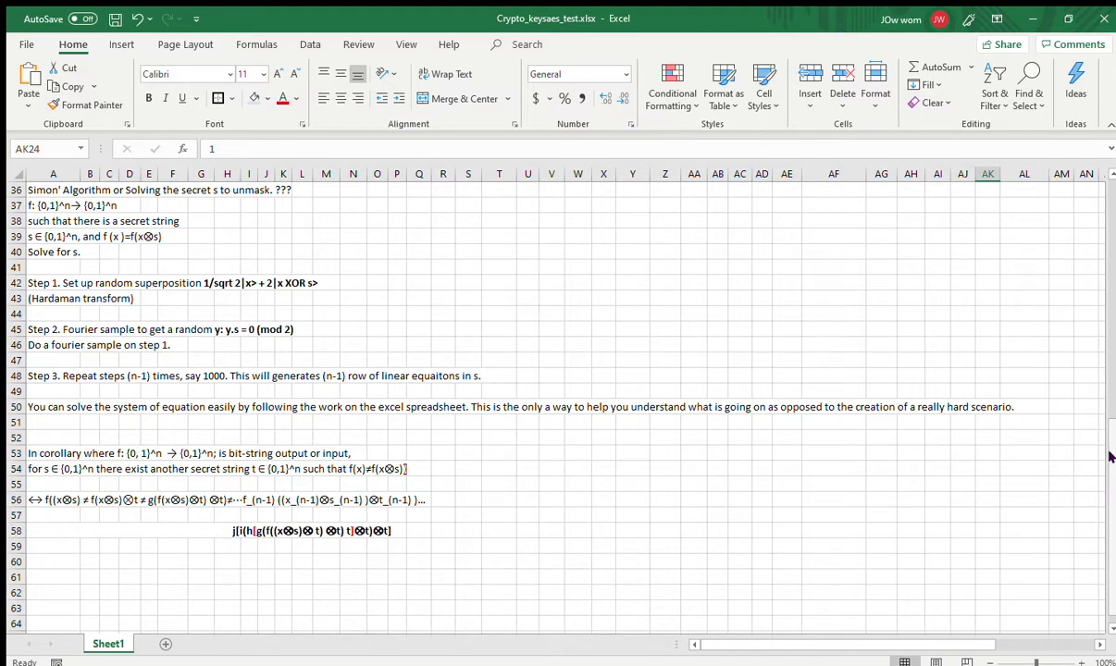
scroll("down", 3)
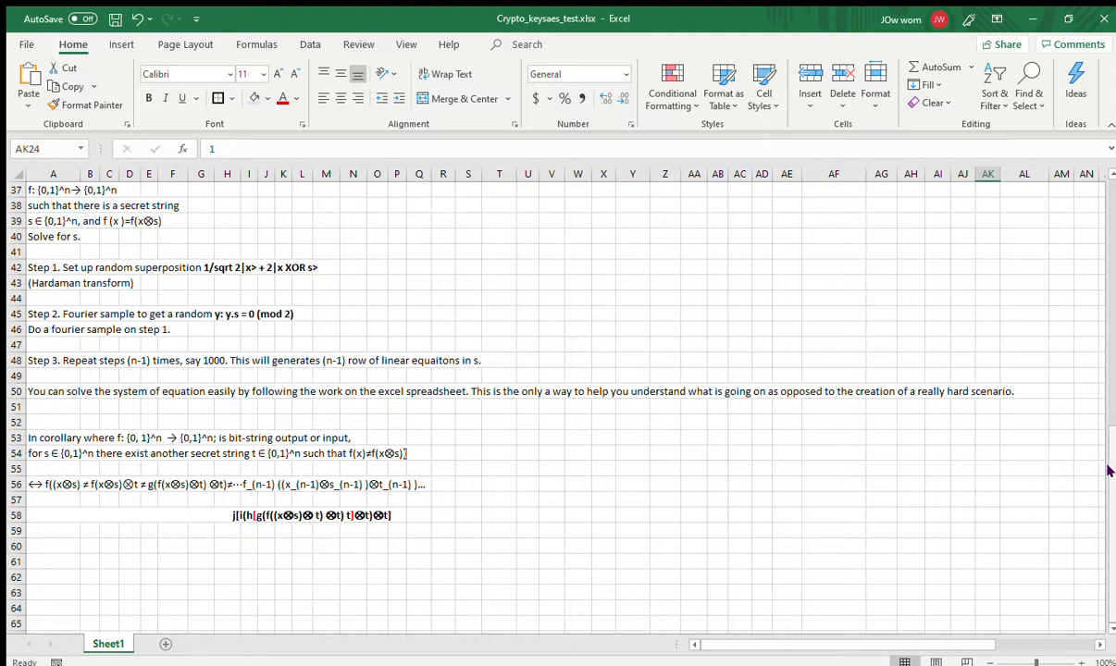
mouse_move(683, 522)
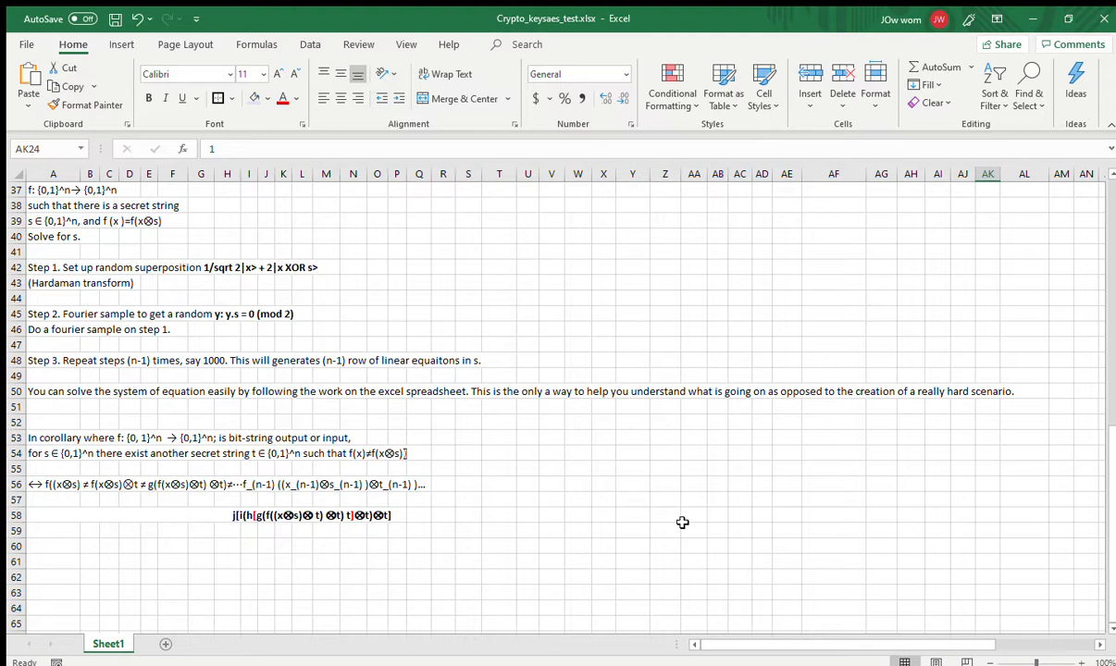
mouse_move(618, 529)
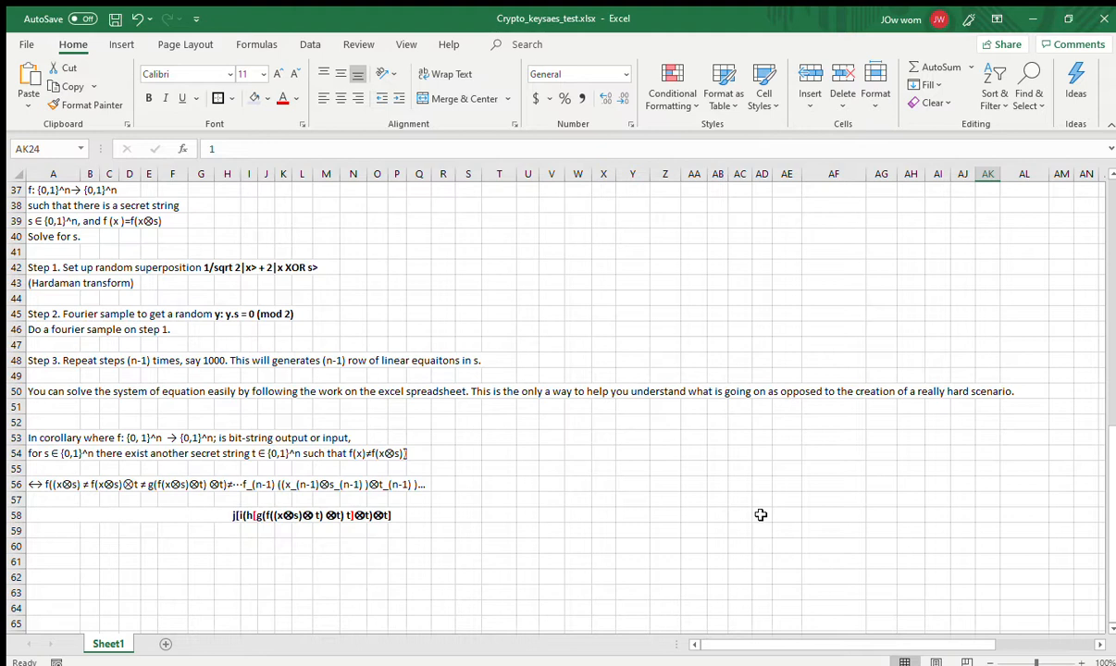
mouse_move(607, 481)
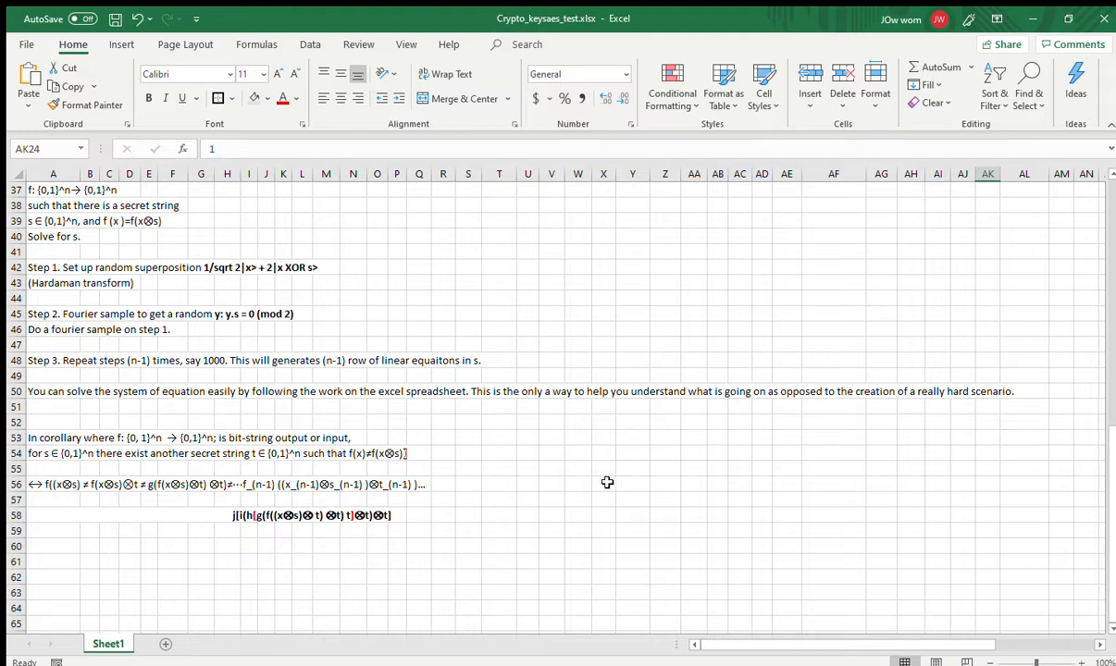
mouse_move(655, 503)
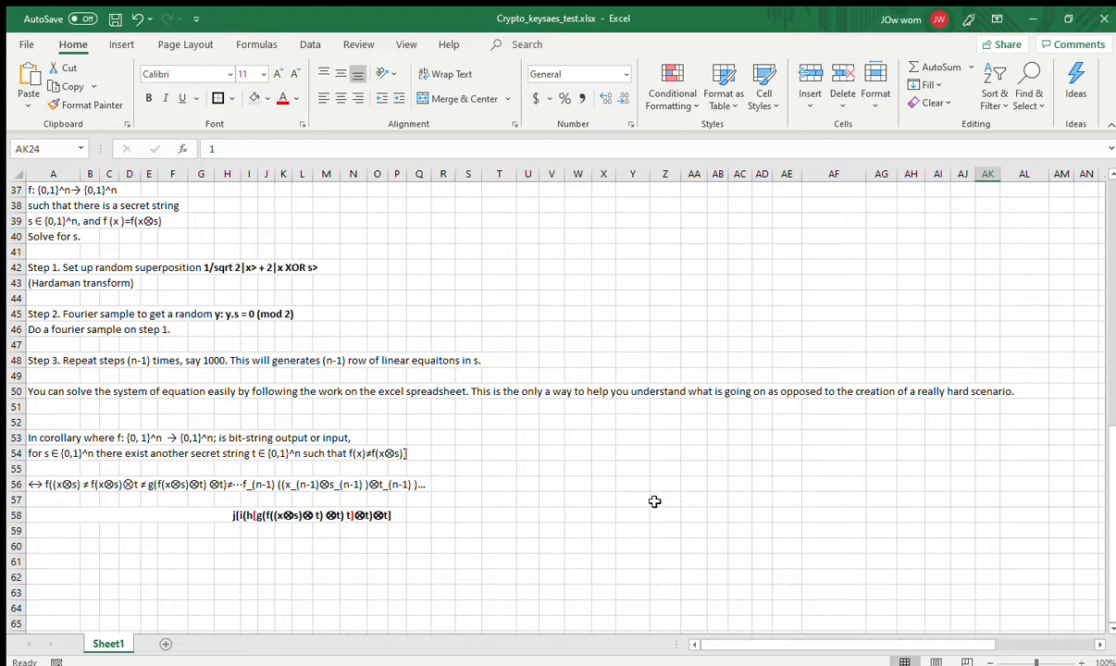
mouse_move(537, 543)
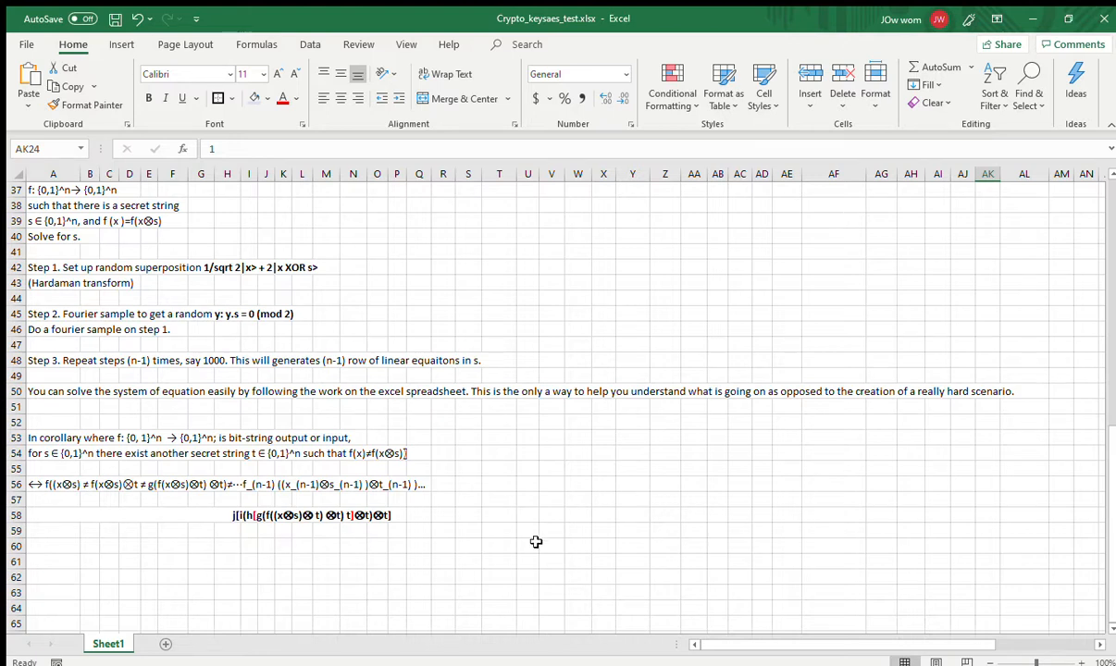
mouse_move(398, 541)
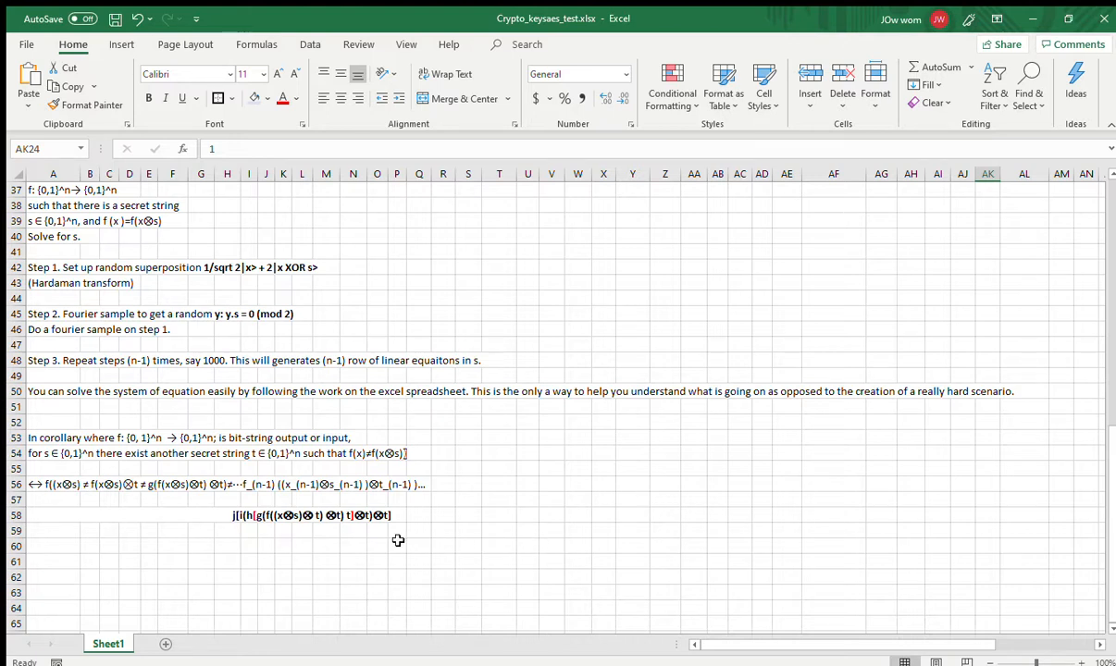
mouse_move(407, 548)
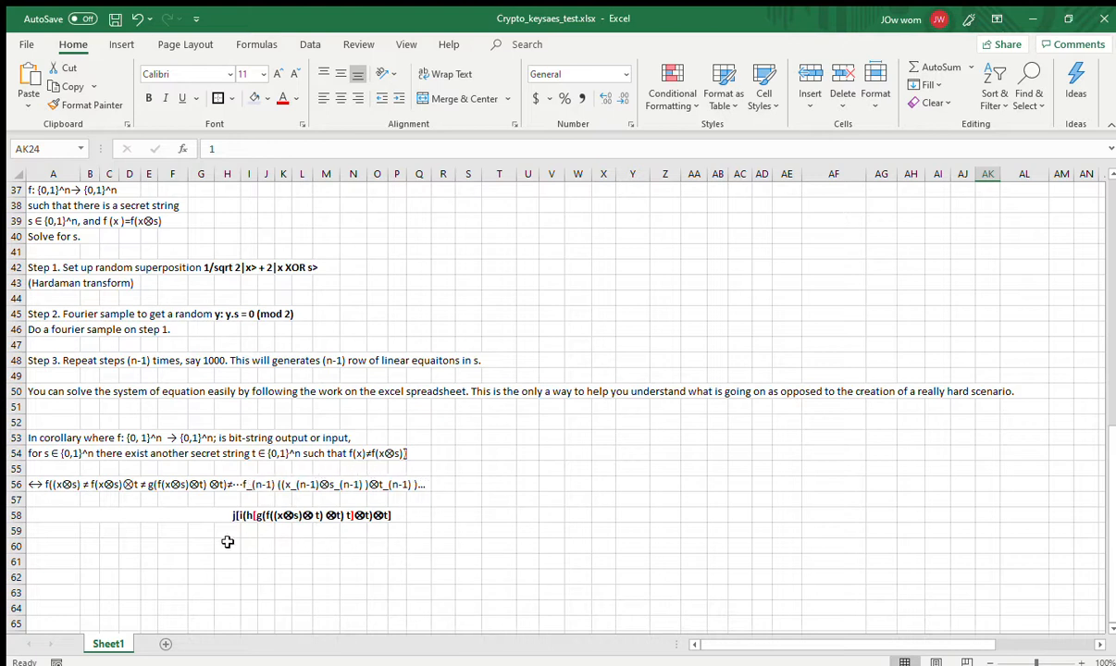
mouse_move(407, 530)
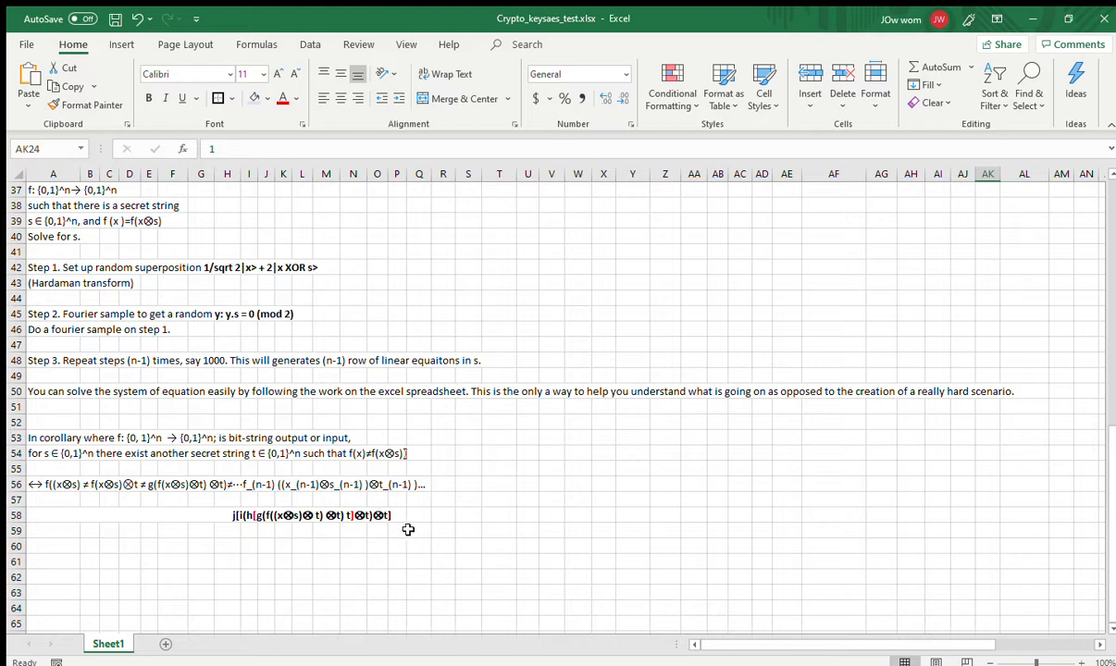
mouse_move(420, 530)
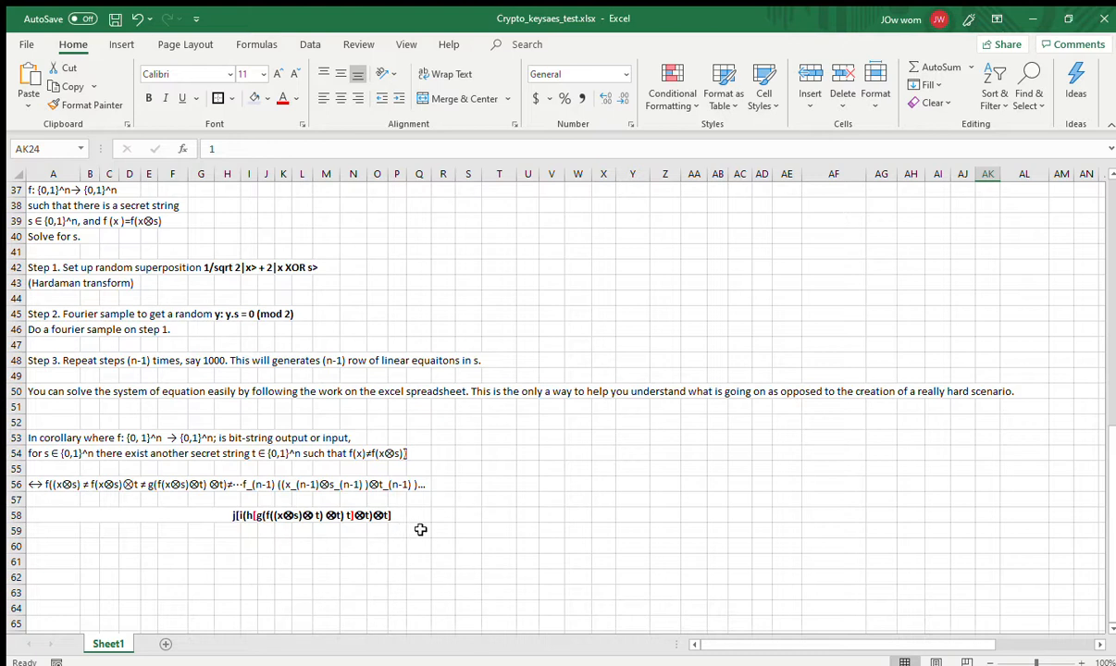
mouse_move(274, 533)
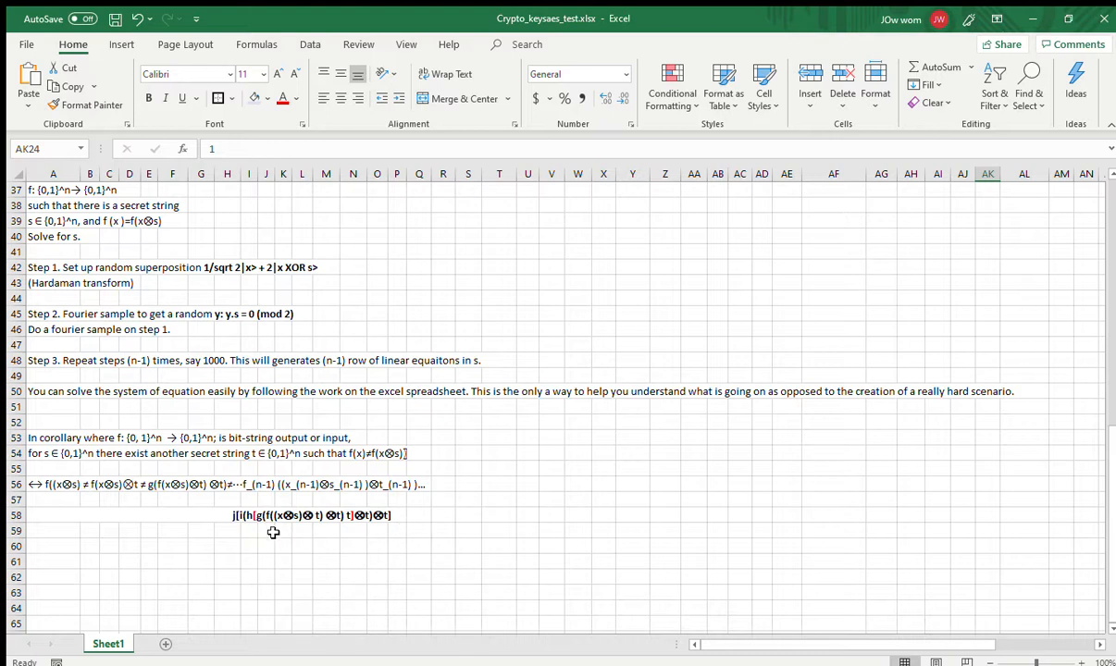
mouse_move(424, 515)
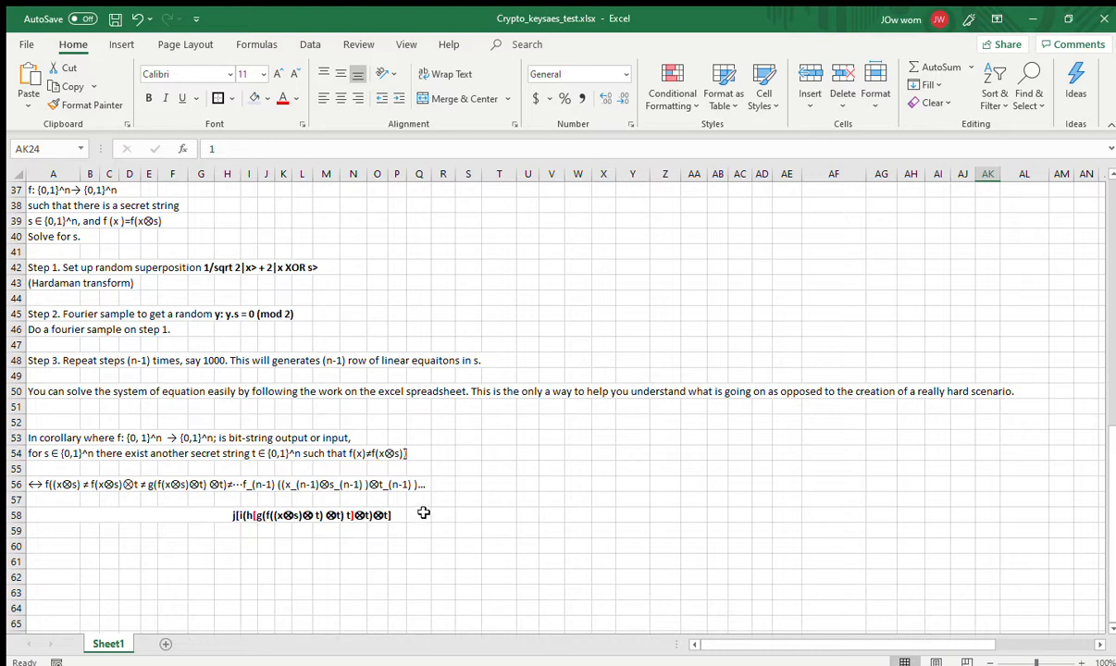
mouse_move(404, 545)
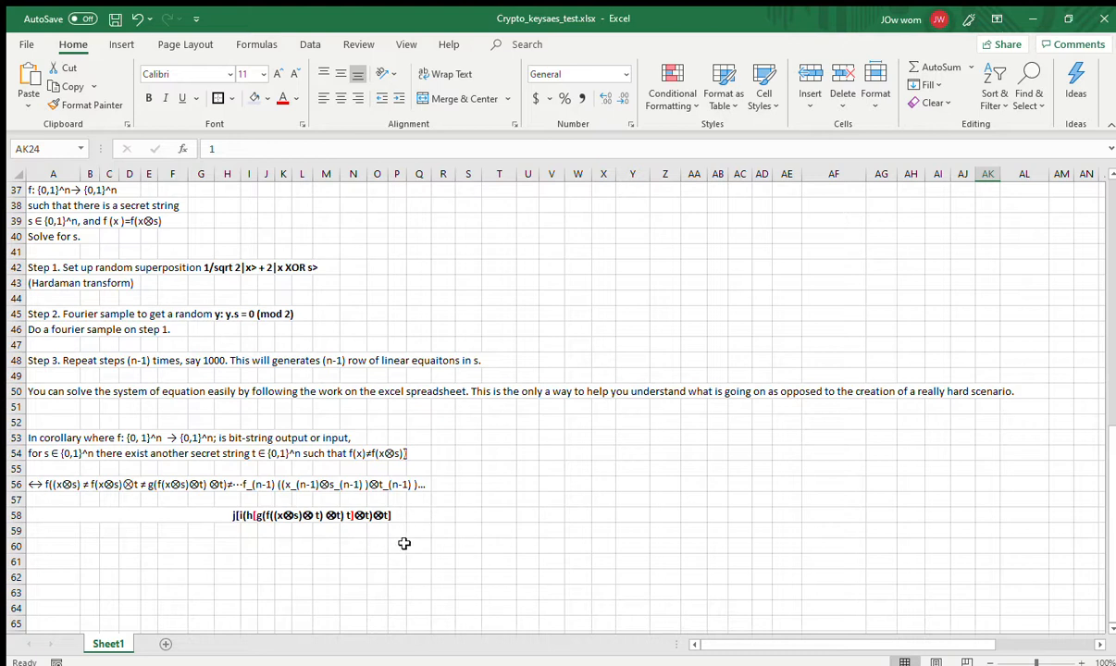
mouse_move(412, 556)
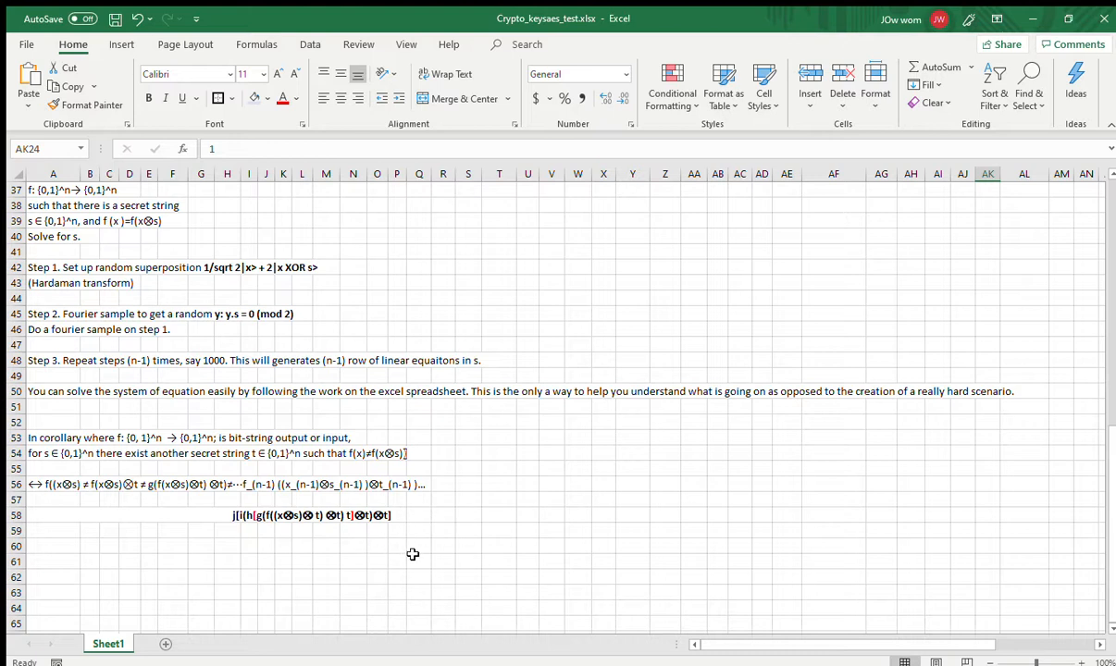
mouse_move(403, 554)
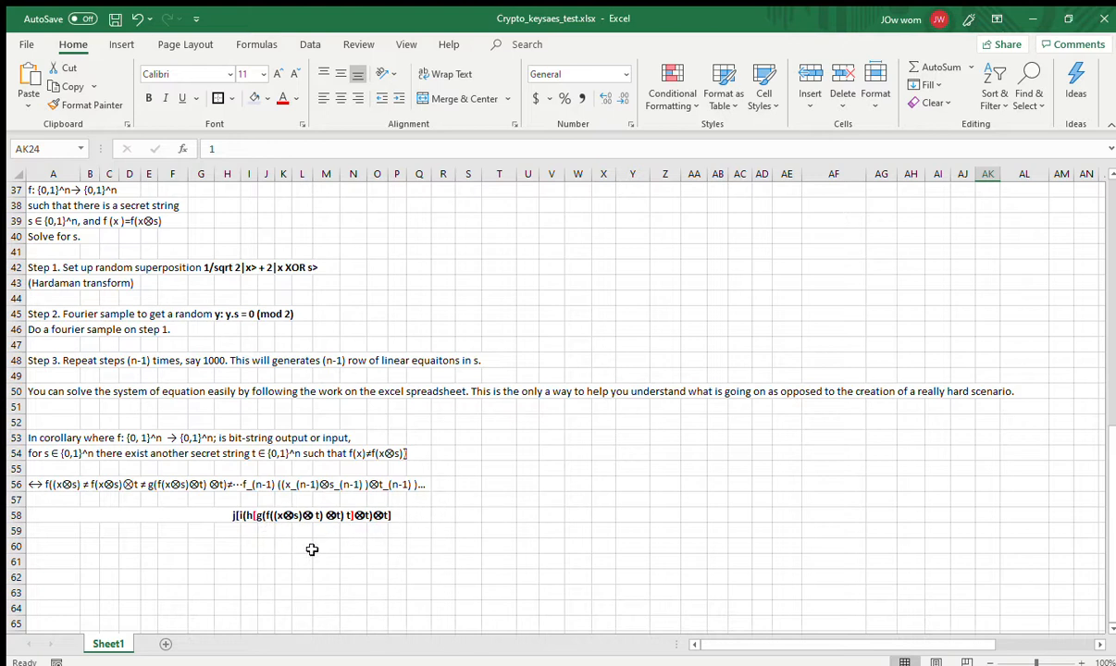
mouse_move(400, 559)
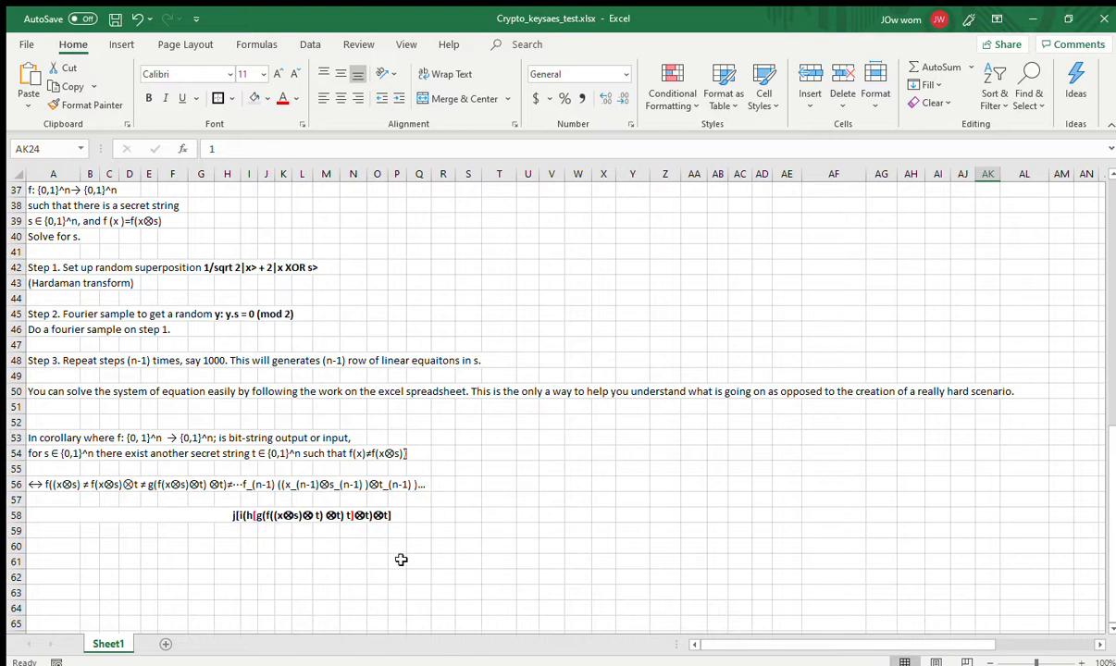
mouse_move(233, 514)
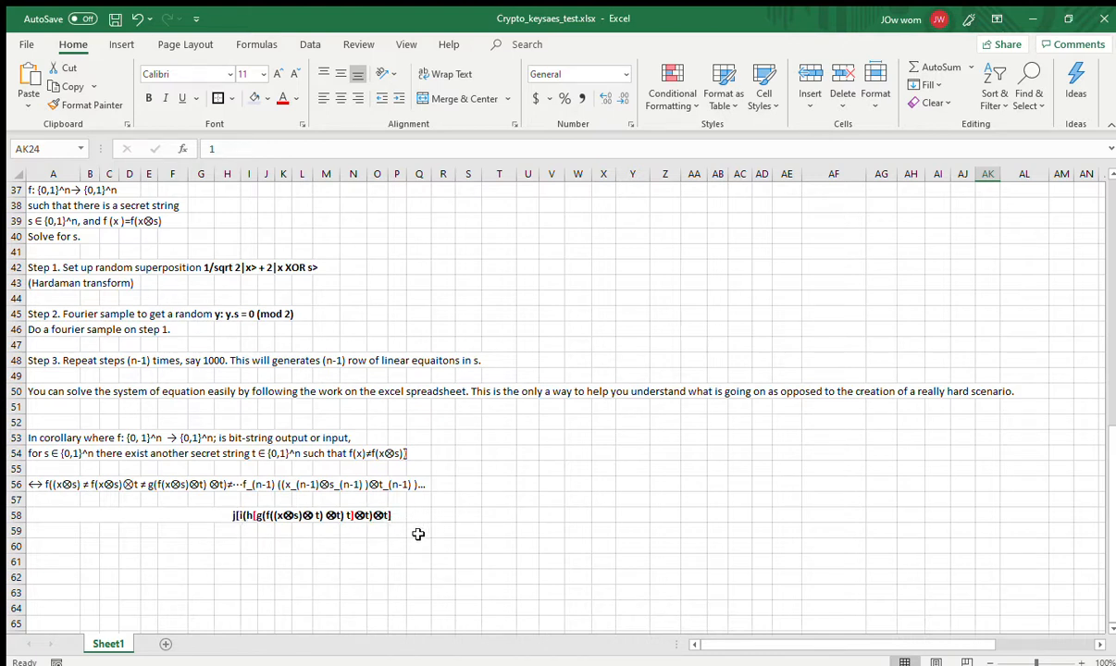
mouse_move(412, 541)
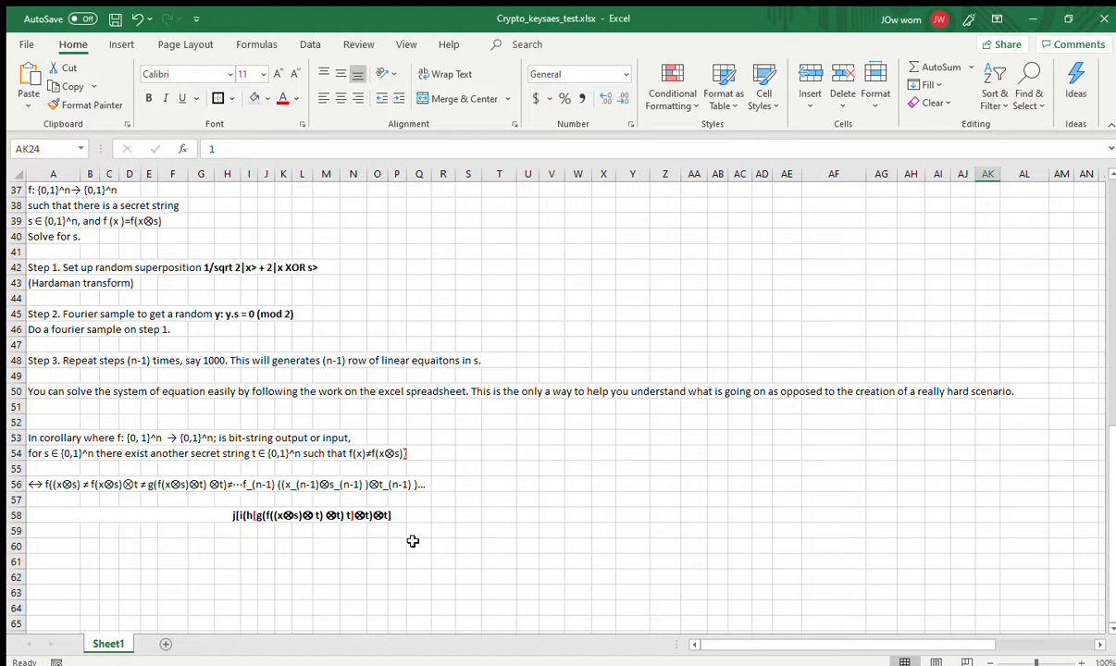